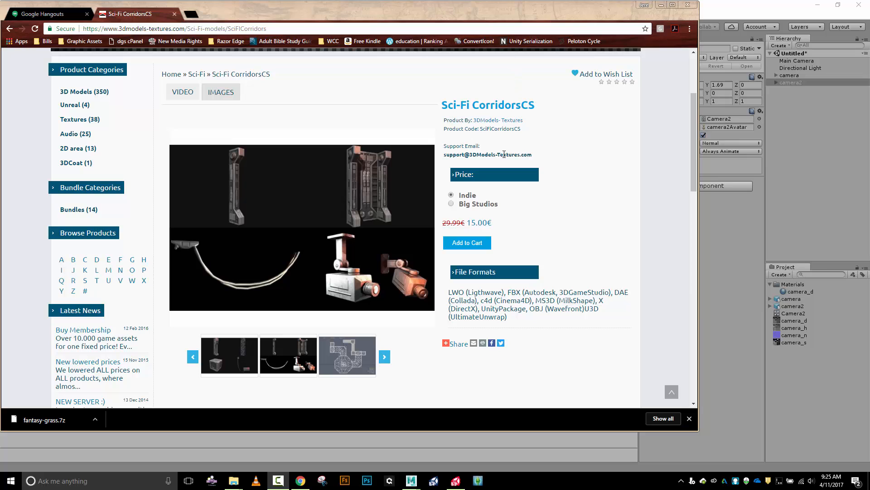
pyautogui.moveTo(362, 248)
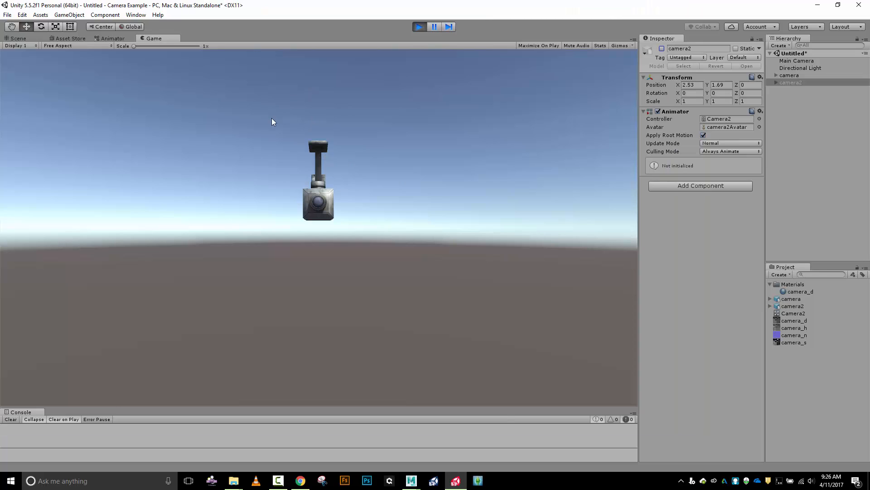
pyautogui.moveTo(318, 128)
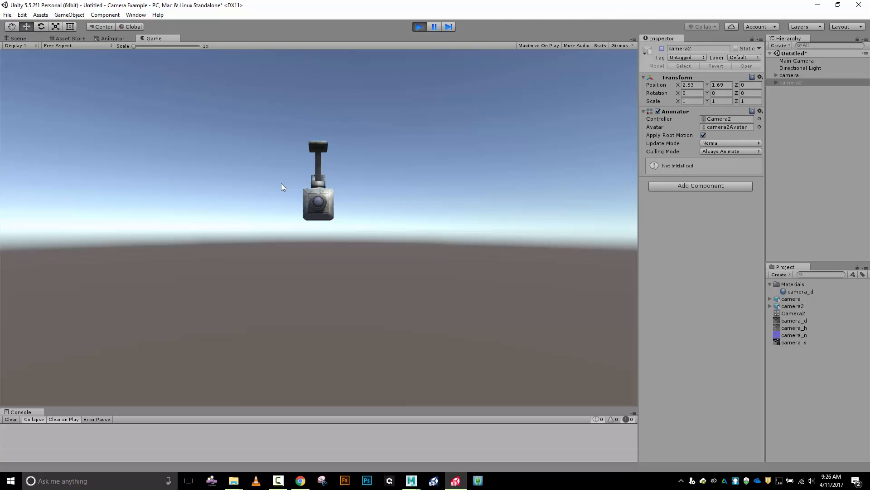
pyautogui.moveTo(273, 201)
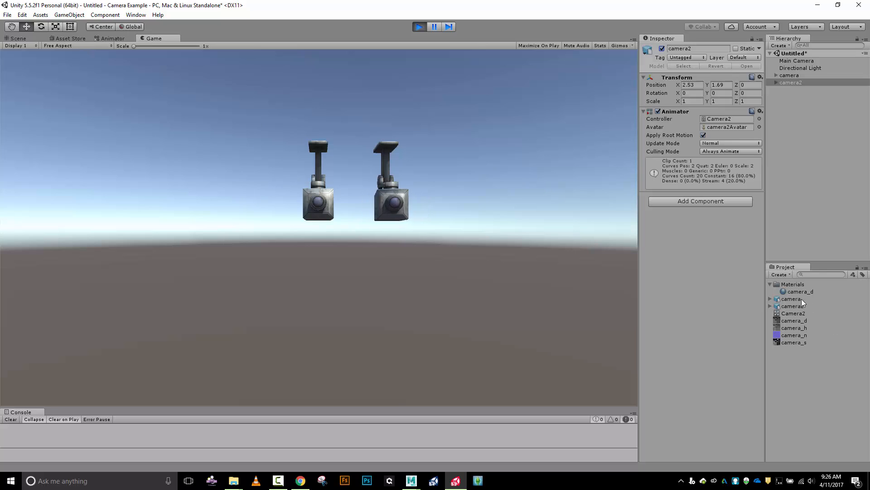
# Step: Expand the camera asset and inspect its Camera and U3DMesh parts in the Inspector
pyautogui.click(792, 299)
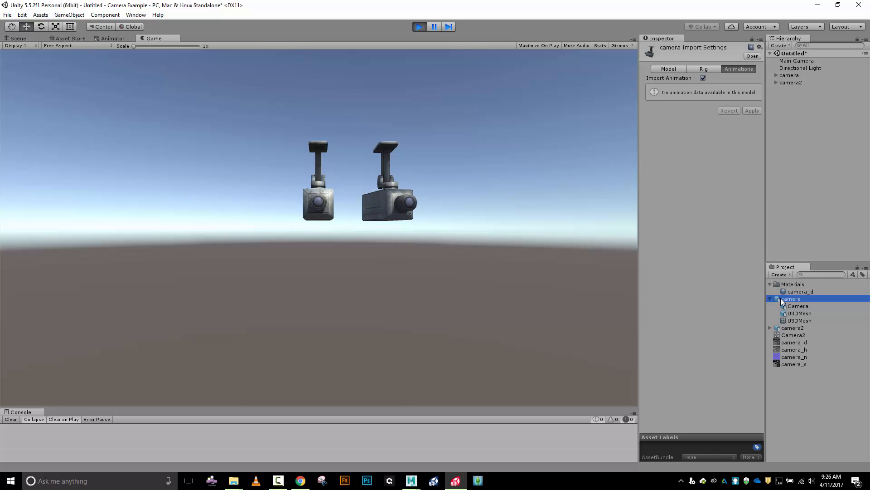
pyautogui.click(798, 305)
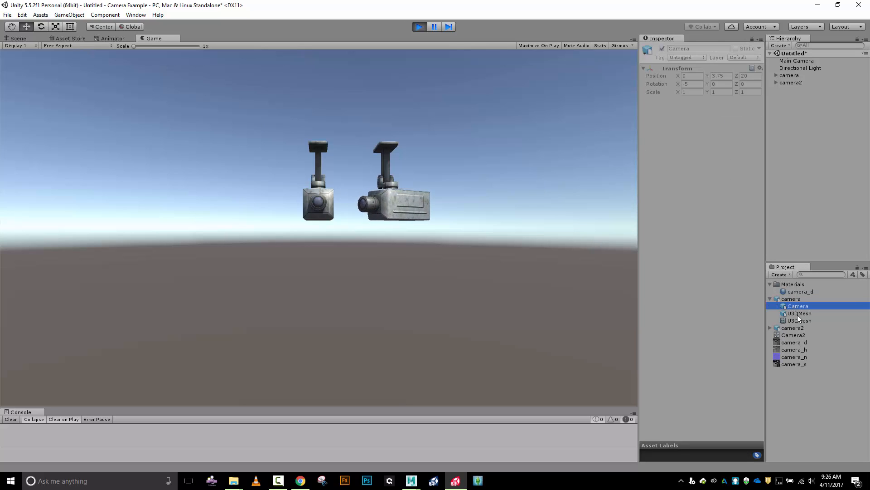
pyautogui.click(800, 313)
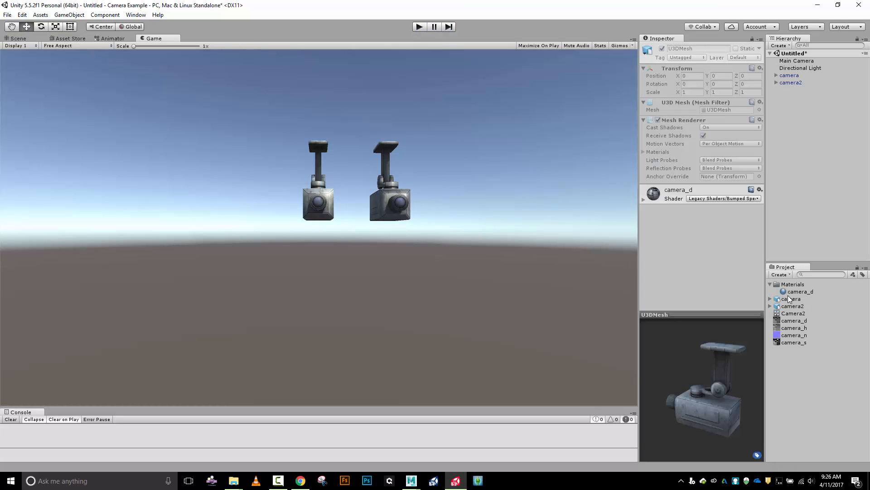
# Step: Show the camera asset in Explorer (camera.fbx in Assets) and bring Maya up behind it
pyautogui.rightClick(790, 298)
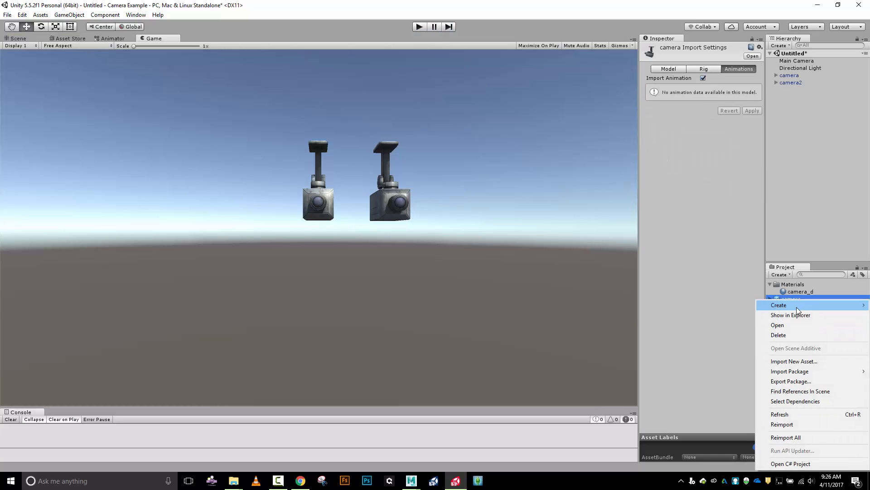
pyautogui.click(790, 315)
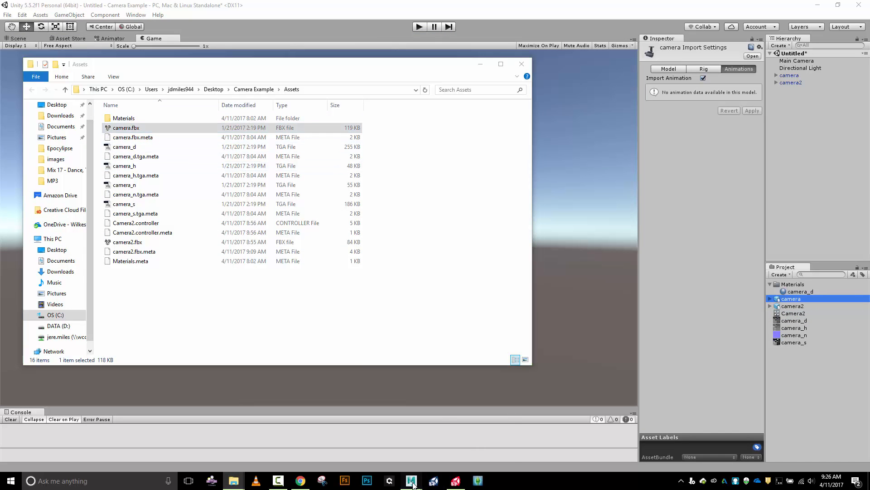
pyautogui.click(411, 480)
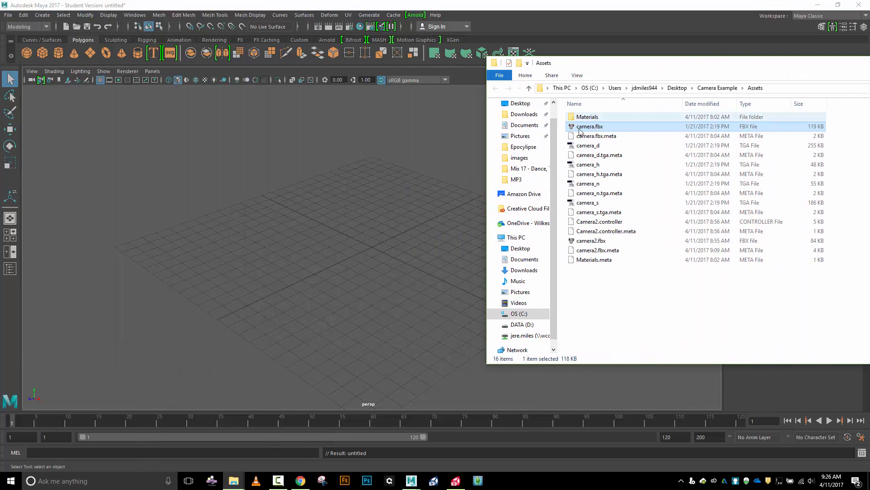
# Step: Load camera.fbx into Maya and list its Camera and U3DMesh nodes in the Outliner
pyautogui.doubleClick(590, 127)
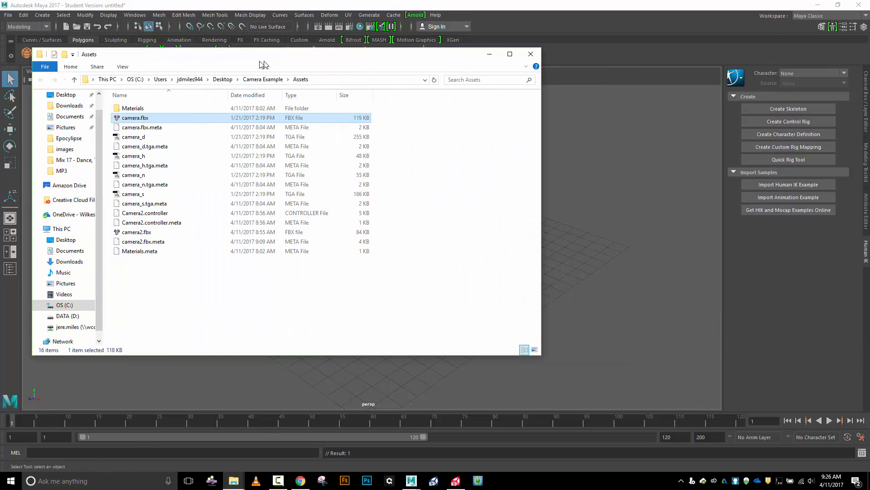
pyautogui.click(531, 54)
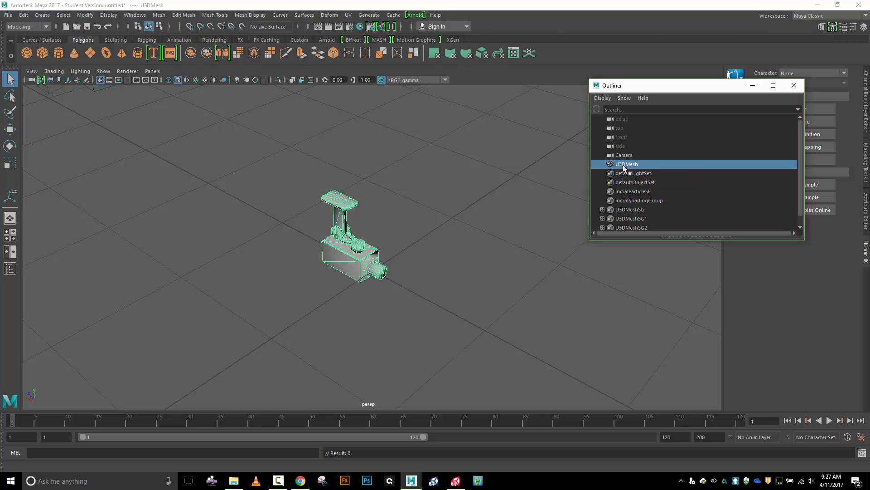
# Step: Rename U3DMesh to Ceiling_Camera and orbit to examine the mount and camera geometry
pyautogui.write('Ceiling_Camera')
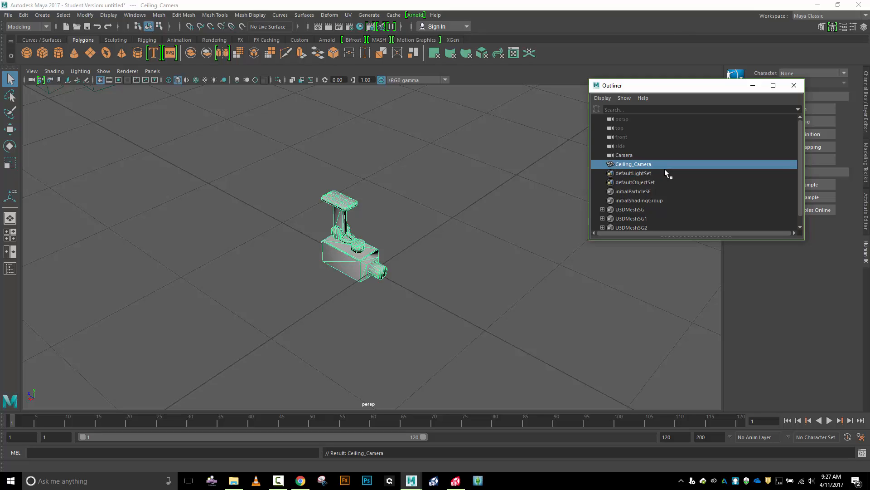
pyautogui.moveTo(286, 172)
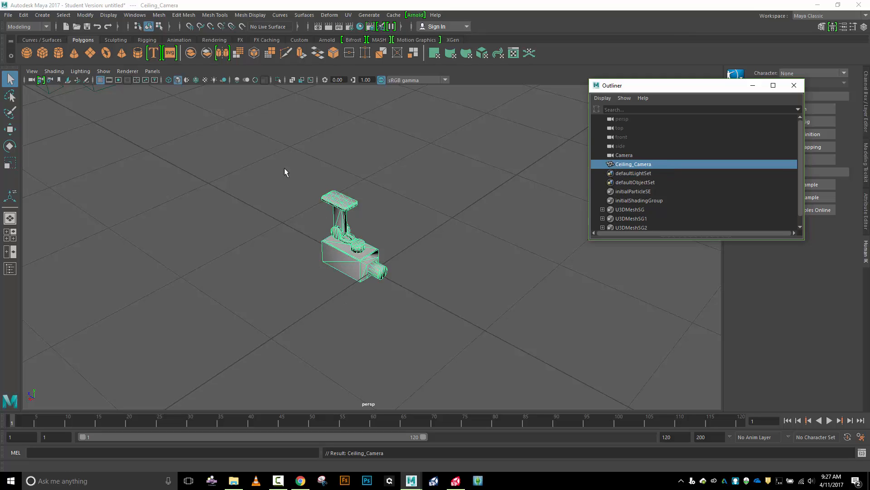
pyautogui.moveTo(453, 271)
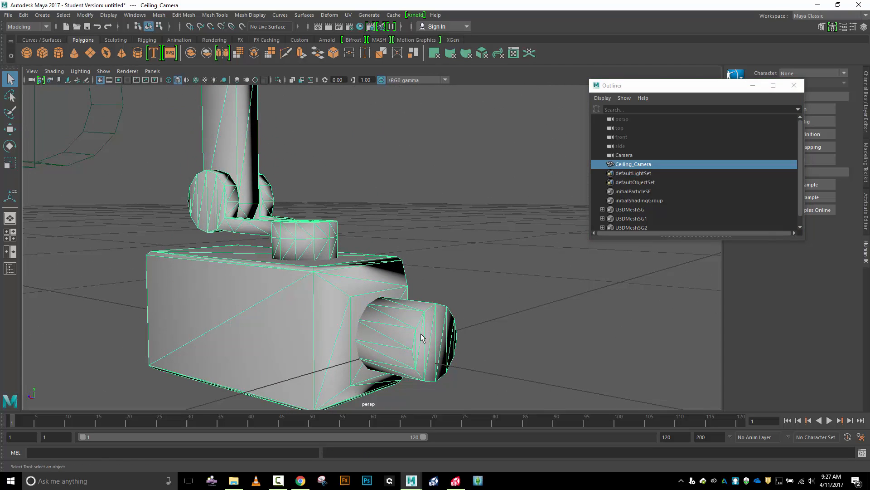
pyautogui.moveTo(366, 301)
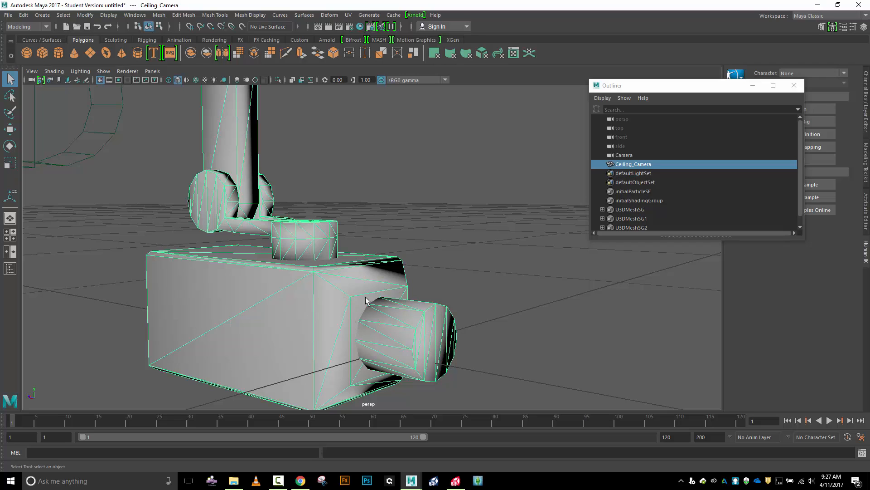
pyautogui.moveTo(334, 289)
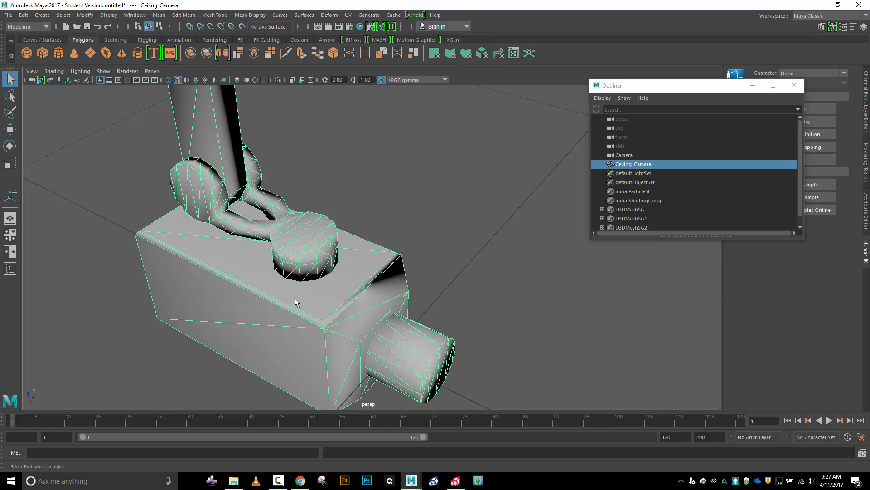
pyautogui.moveTo(296, 302); pyautogui.dragTo(200, 304)
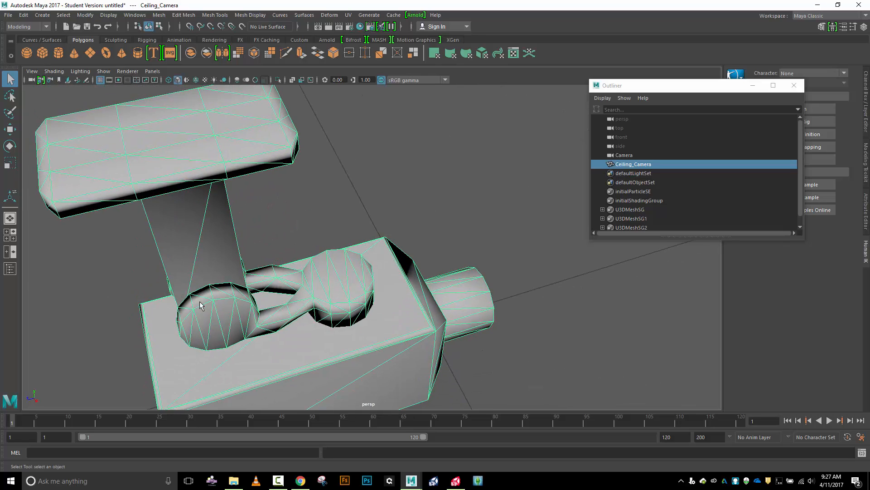
pyautogui.moveTo(200, 305); pyautogui.dragTo(277, 233)
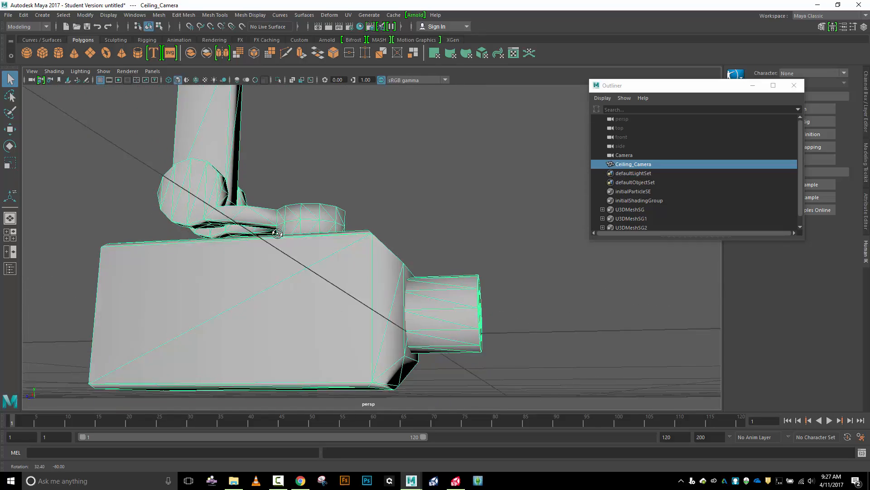
pyautogui.moveTo(278, 233); pyautogui.dragTo(205, 268)
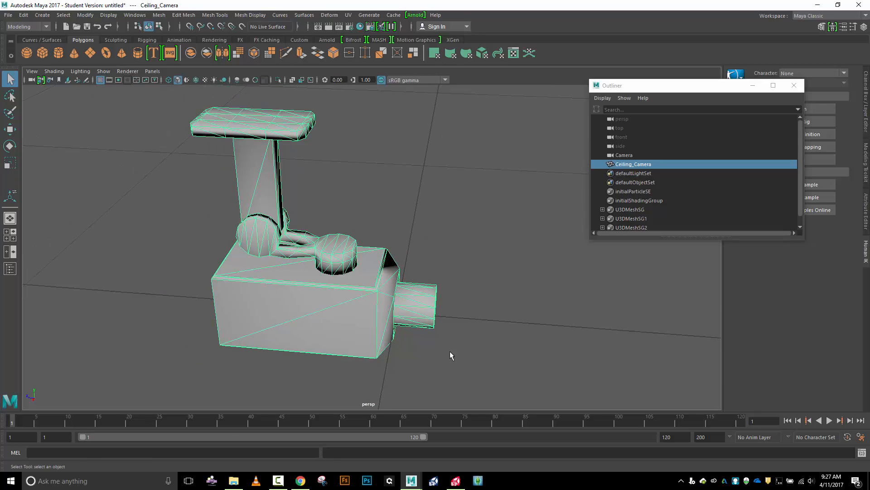
pyautogui.moveTo(351, 46)
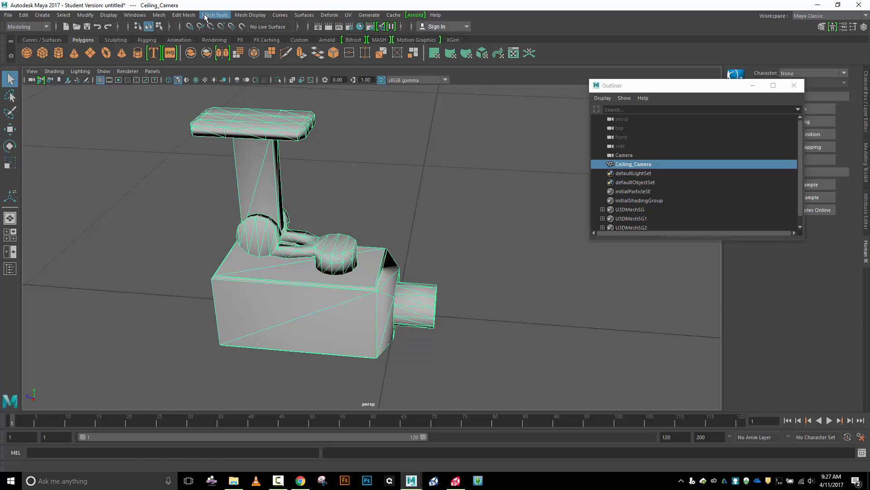
# Step: Separate the Ceiling_Camera mesh into polySurface1–4 via Mesh > Separate
pyautogui.click(184, 15)
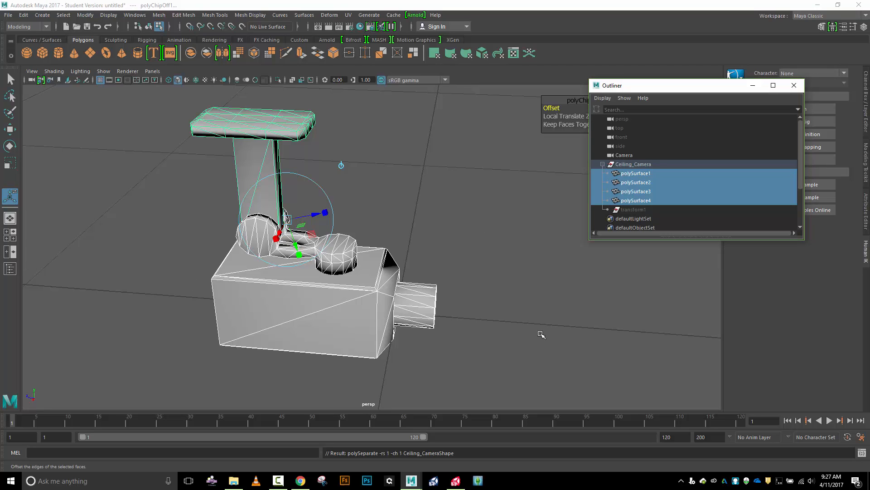
pyautogui.moveTo(502, 320)
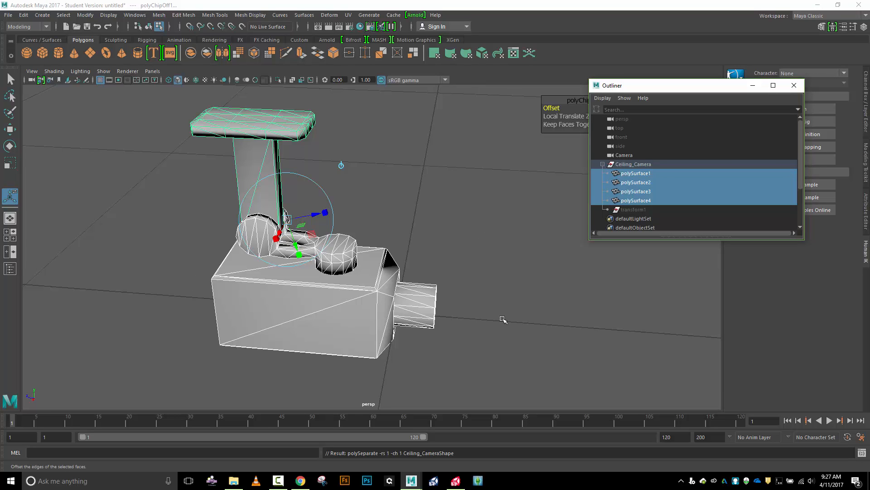
pyautogui.moveTo(390, 340)
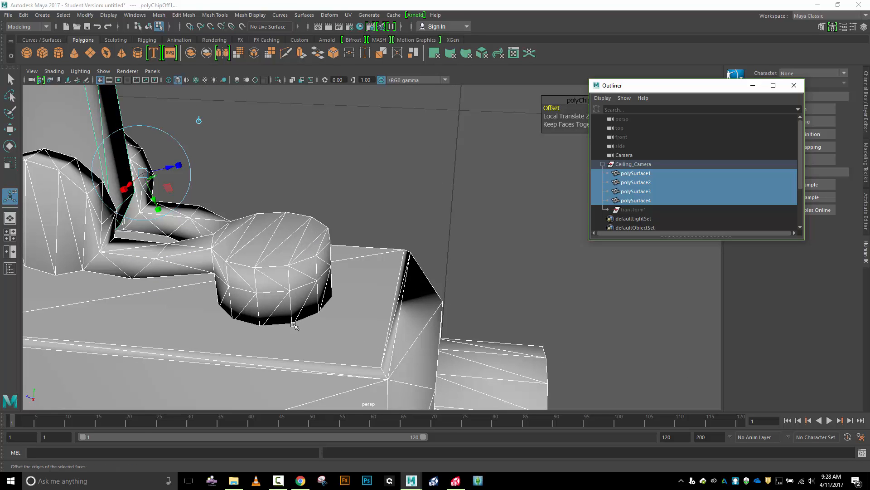
pyautogui.moveTo(366, 312)
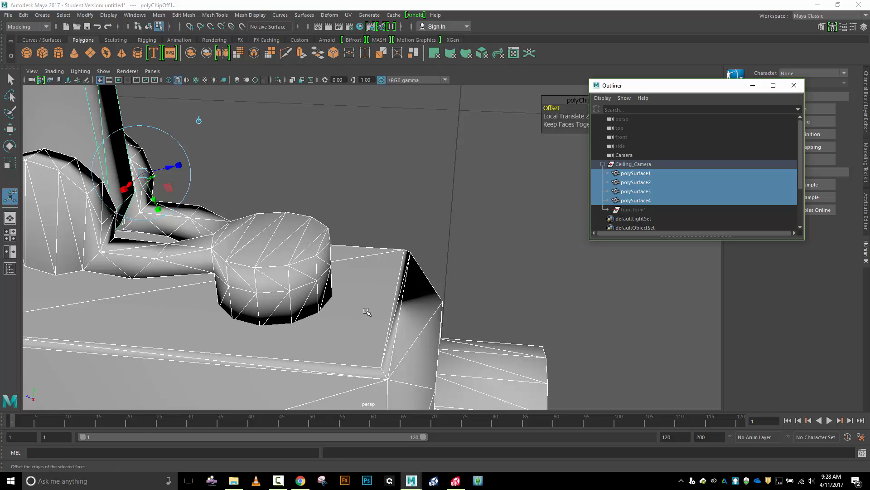
pyautogui.moveTo(418, 288)
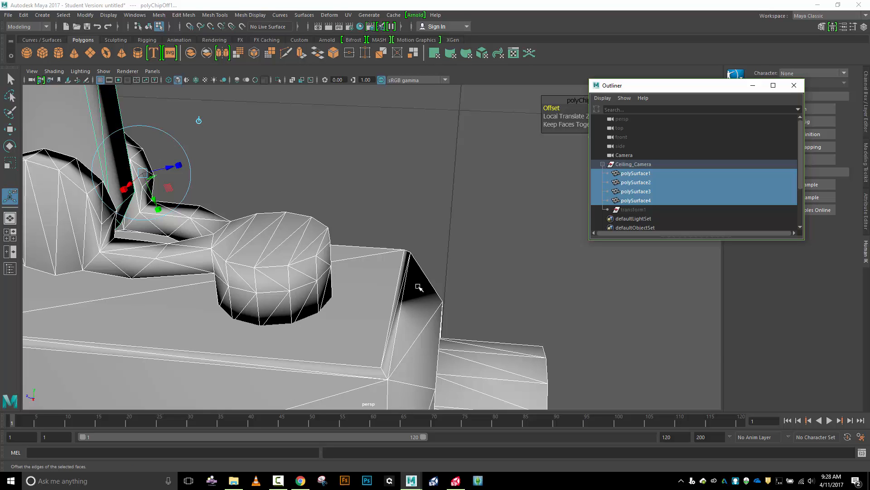
pyautogui.moveTo(419, 287); pyautogui.dragTo(460, 240)
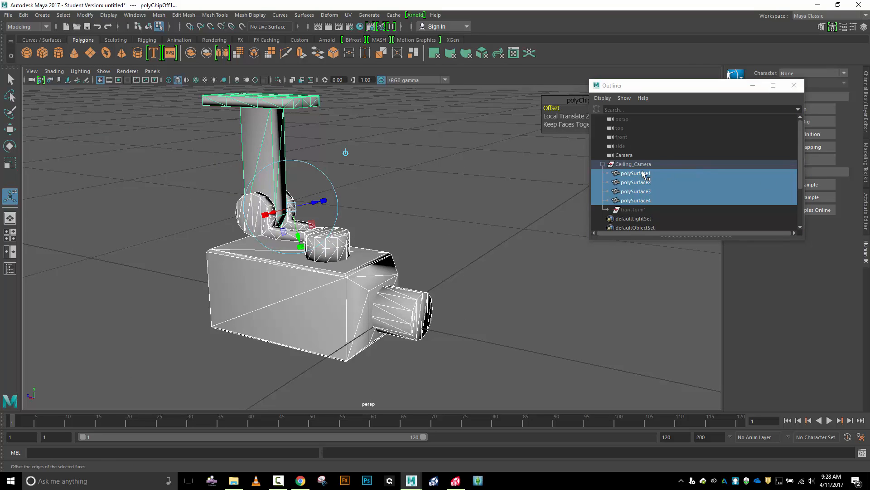
pyautogui.moveTo(652, 181)
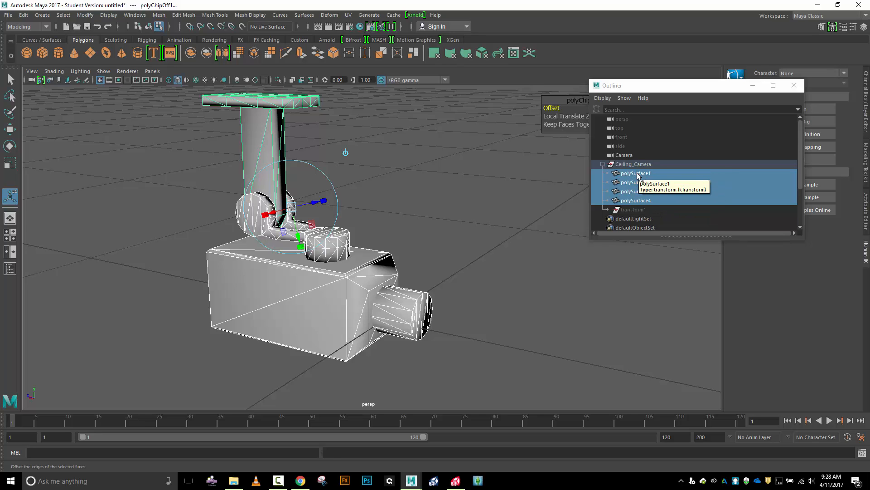
# Step: Rename polySurface1 to Swivel_Arm and polySurface2 to Camera_Body
pyautogui.doubleClick(636, 173)
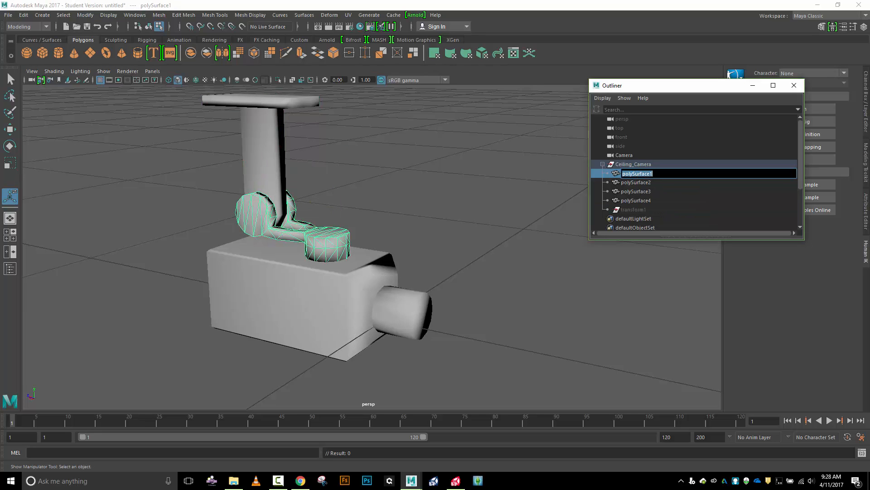
pyautogui.write('Swivel_Arm')
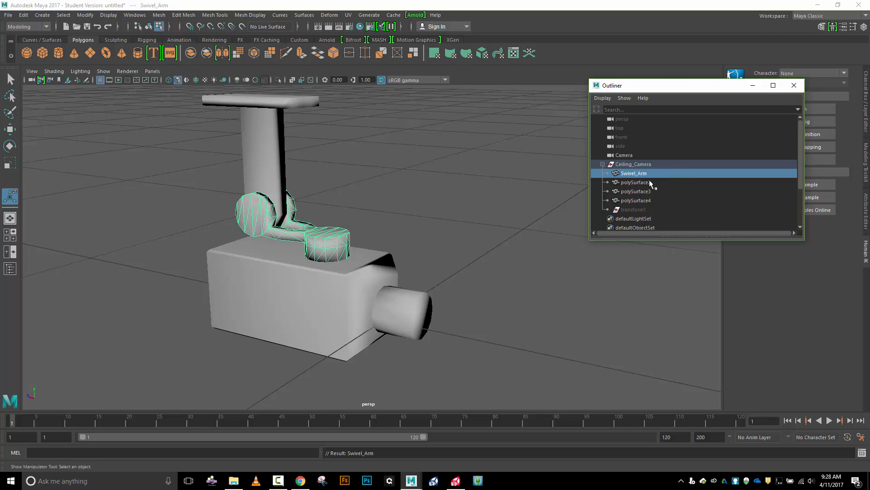
pyautogui.click(635, 182)
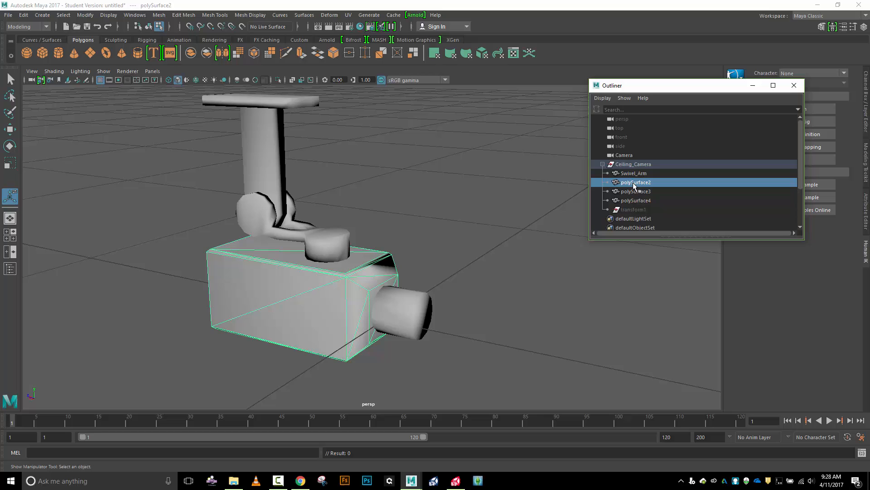
pyautogui.doubleClick(635, 182)
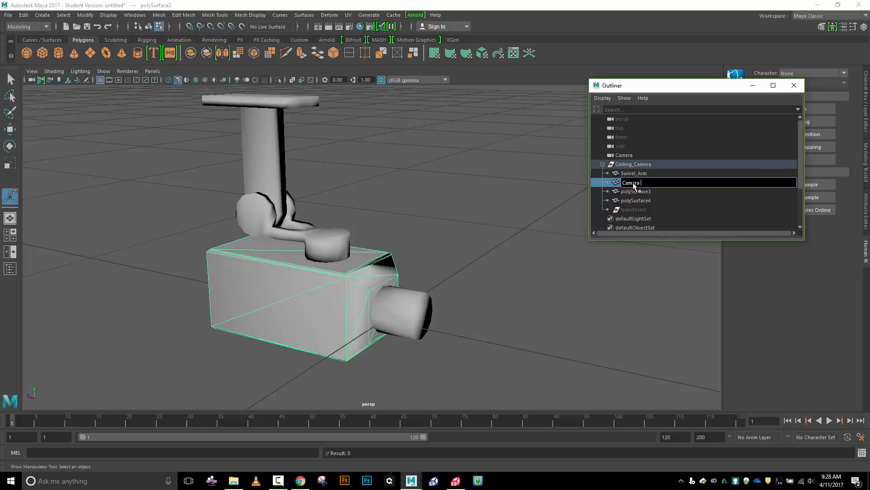
pyautogui.write('Camera_Body')
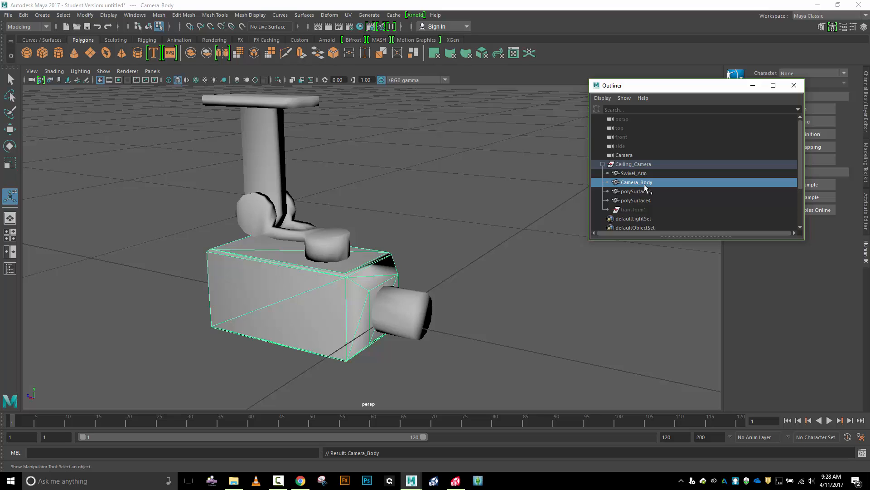
# Step: Parent Camera_Body under Swivel_Arm in the Outliner
pyautogui.click(633, 173)
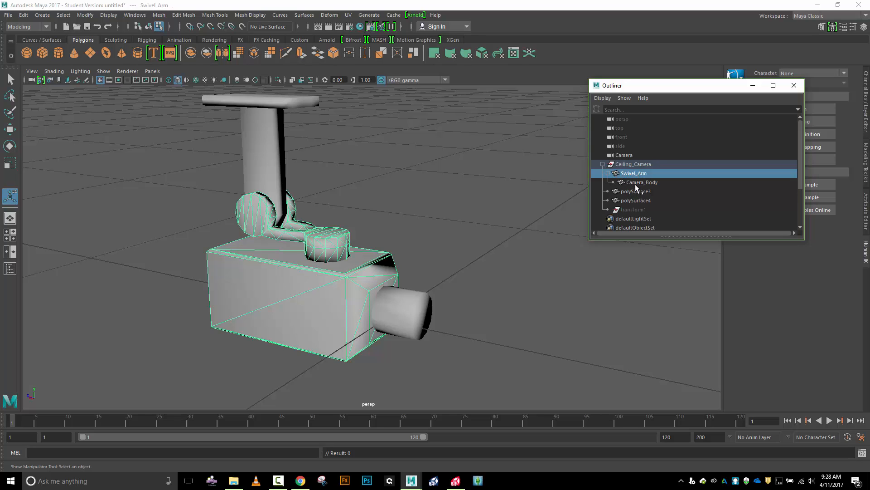
pyautogui.click(641, 182)
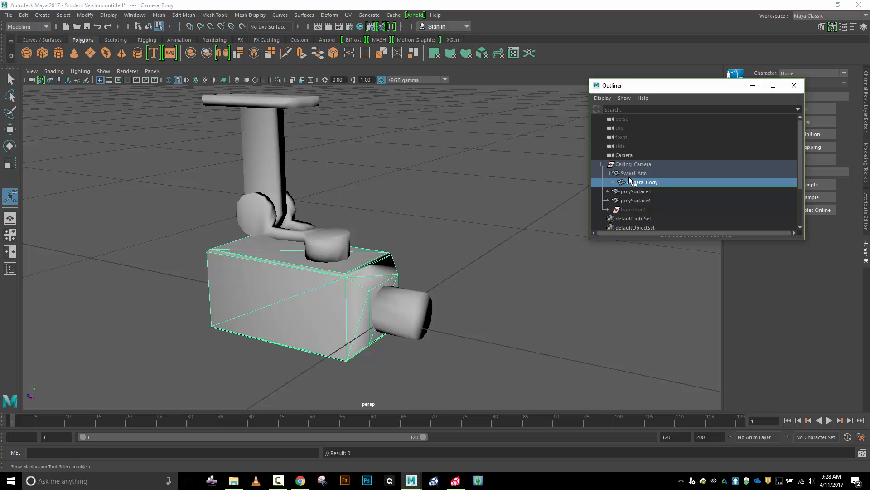
pyautogui.moveTo(666, 162)
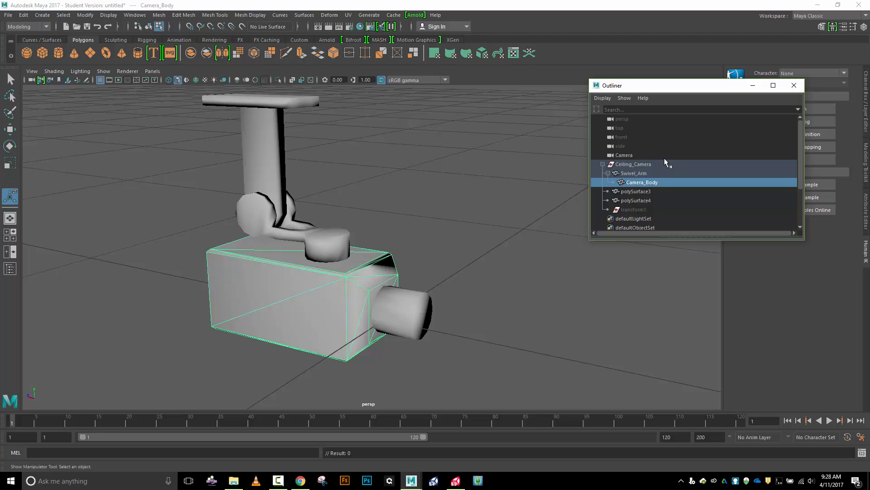
# Step: Rename polySurface3 to Lens and nest it under Camera_Body
pyautogui.click(634, 173)
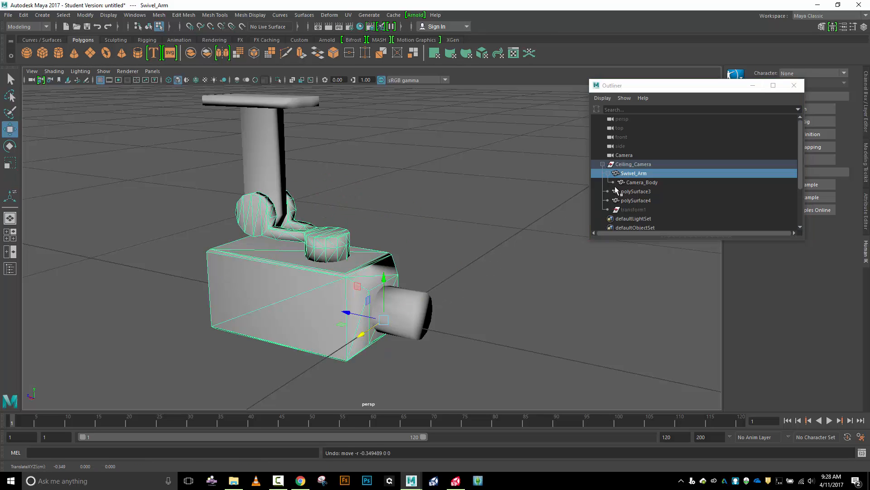
pyautogui.click(641, 182)
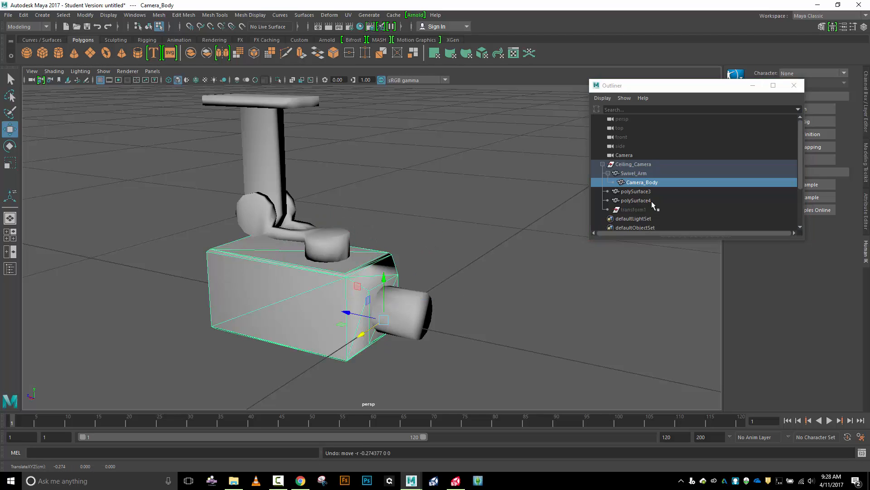
pyautogui.click(634, 191)
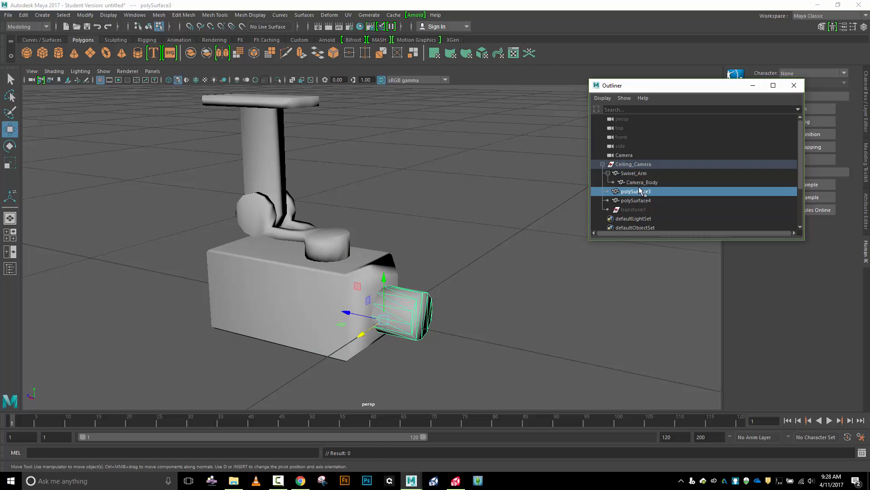
pyautogui.write('Len')
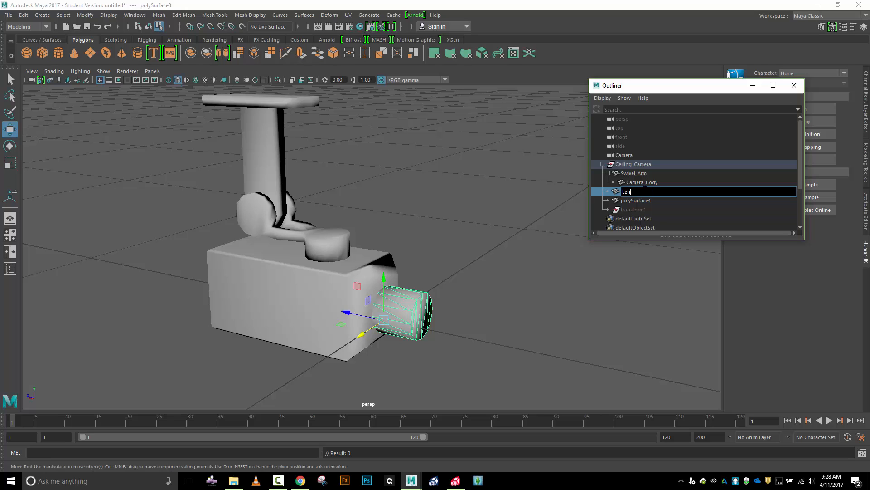
pyautogui.press('Return')
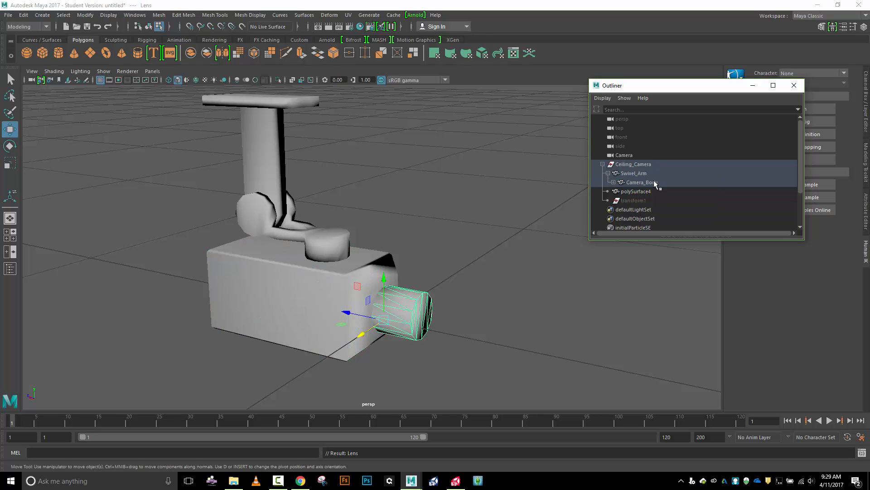
# Step: Rename polySurface4 to Mount, parent Swivel_Arm under it and expand the full hierarchy
pyautogui.click(636, 190)
pyautogui.write('Mount')
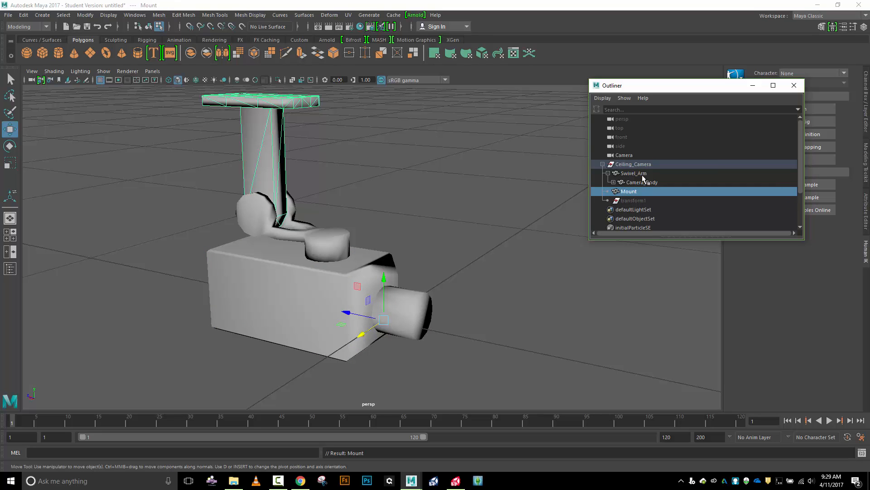
pyautogui.click(633, 173)
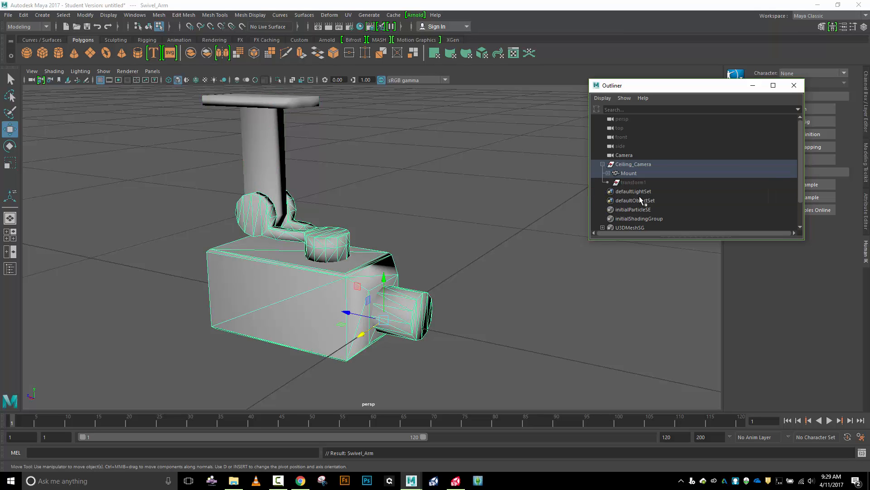
pyautogui.click(608, 173)
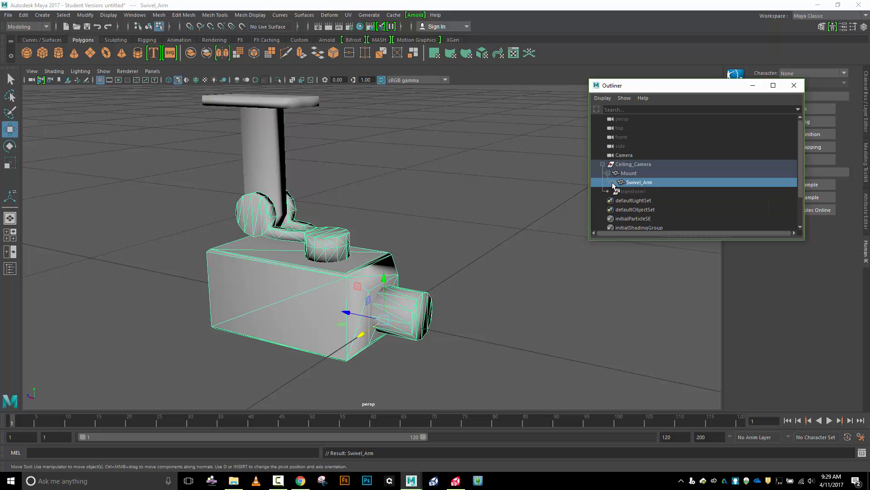
pyautogui.click(613, 182)
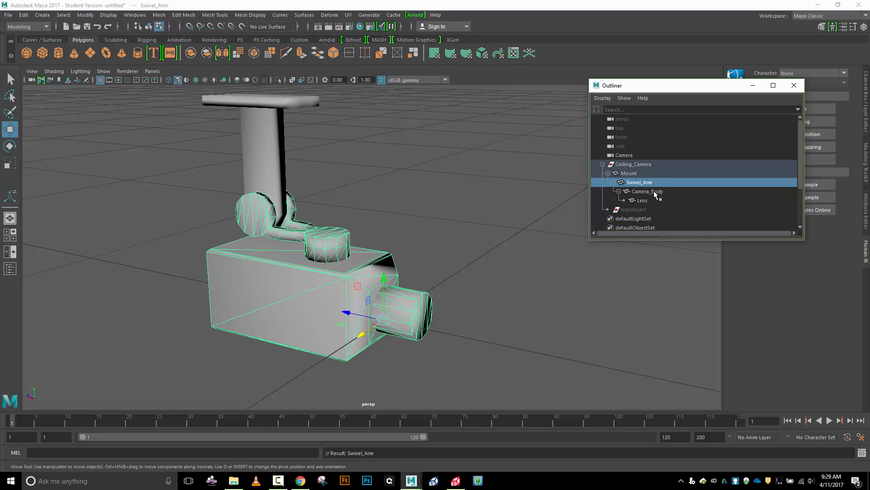
# Step: Move Camera_Body's rotate pivot up to the swivel joint atop the box
pyautogui.click(647, 191)
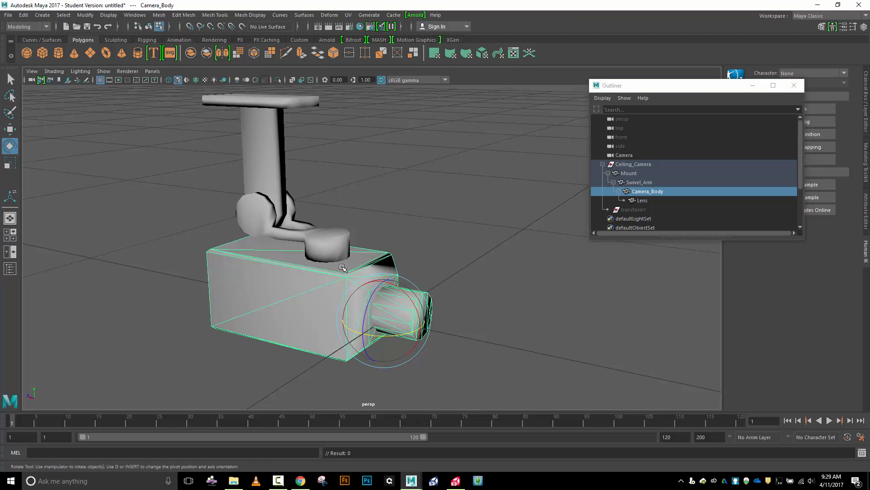
pyautogui.moveTo(330, 254)
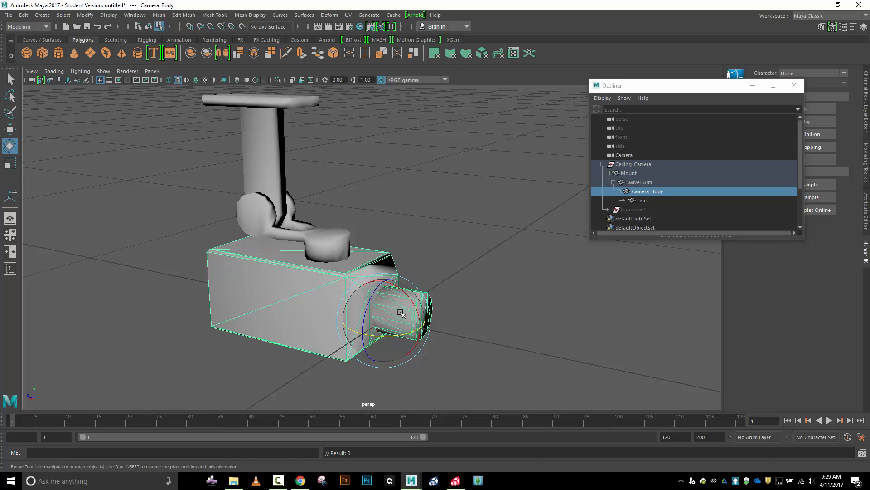
pyautogui.moveTo(400, 312); pyautogui.dragTo(377, 336)
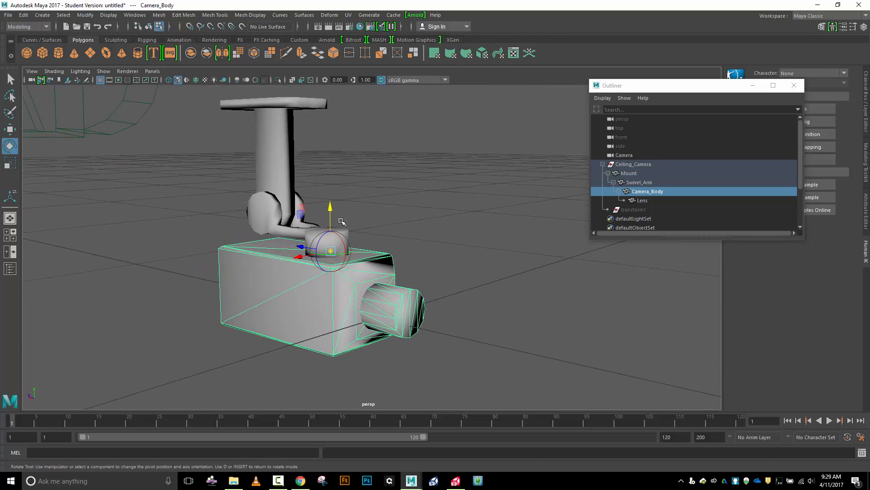
pyautogui.moveTo(333, 222); pyautogui.dragTo(321, 253)
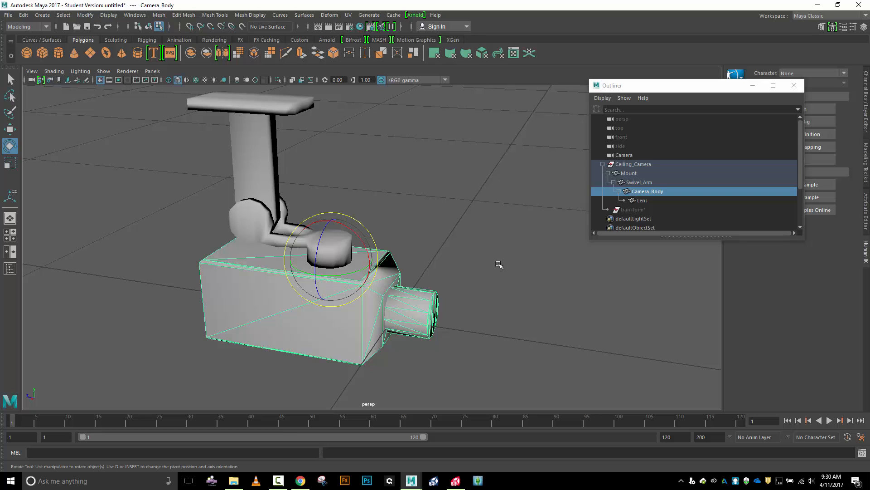
pyautogui.moveTo(393, 329)
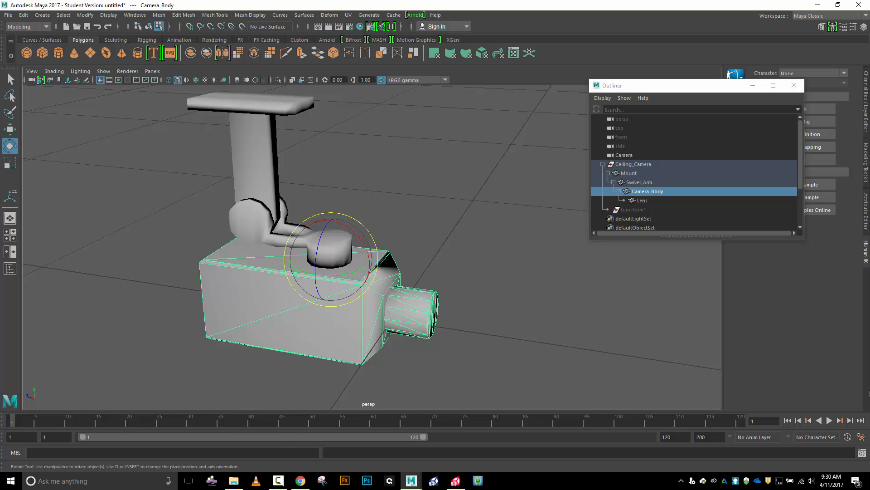
pyautogui.moveTo(24, 426)
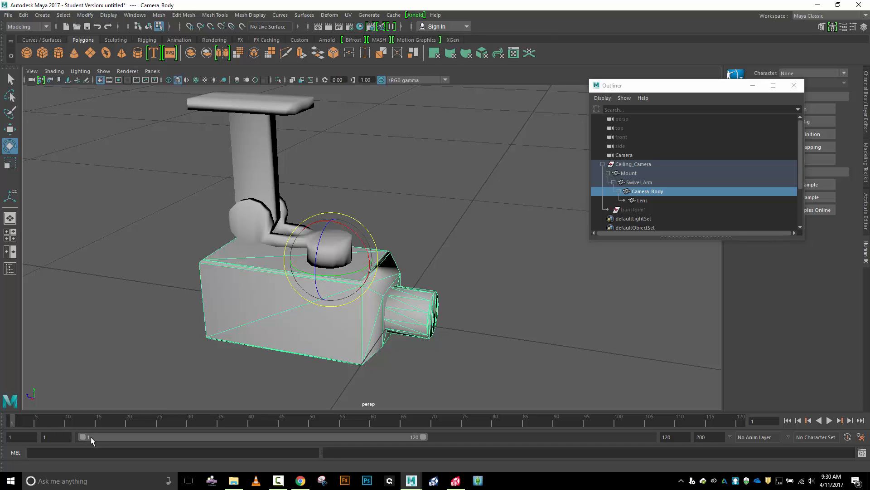
pyautogui.moveTo(122, 430)
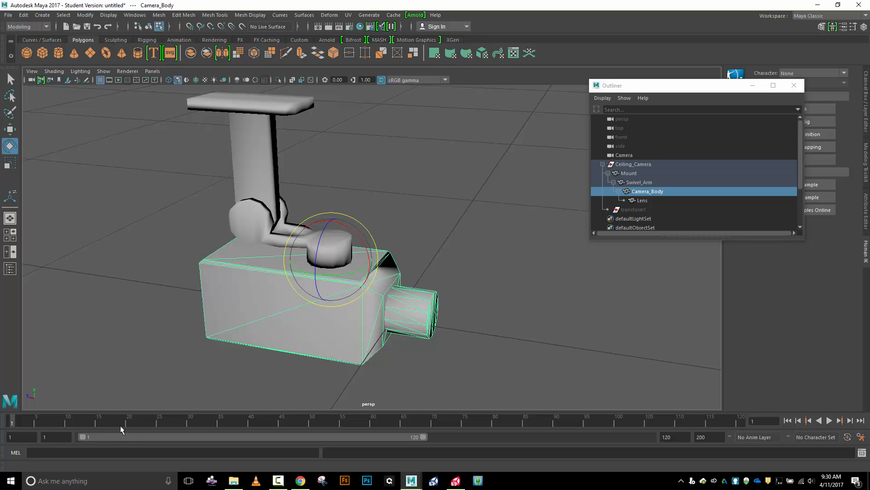
# Step: Switch Maya from the Modeling to the Animation menu set with Camera_Body selected
pyautogui.click(40, 26)
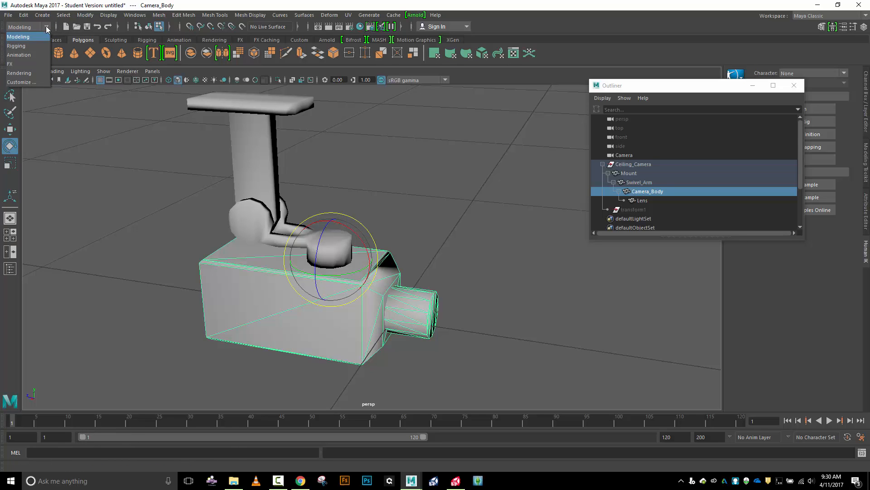
pyautogui.moveTo(25, 53)
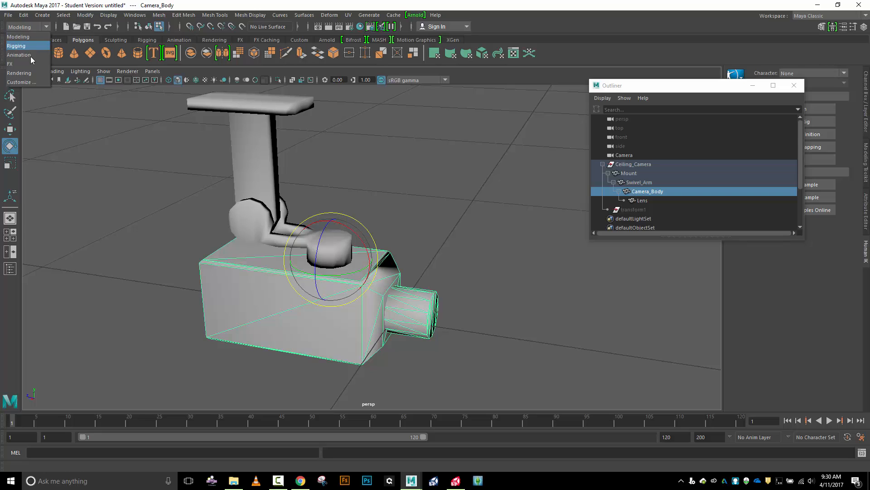
pyautogui.click(19, 54)
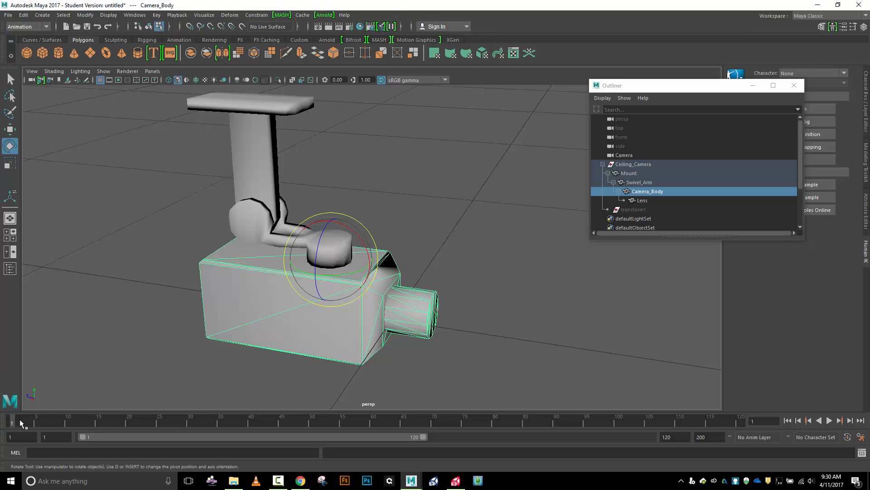
pyautogui.moveTo(32, 425)
pyautogui.write('123')
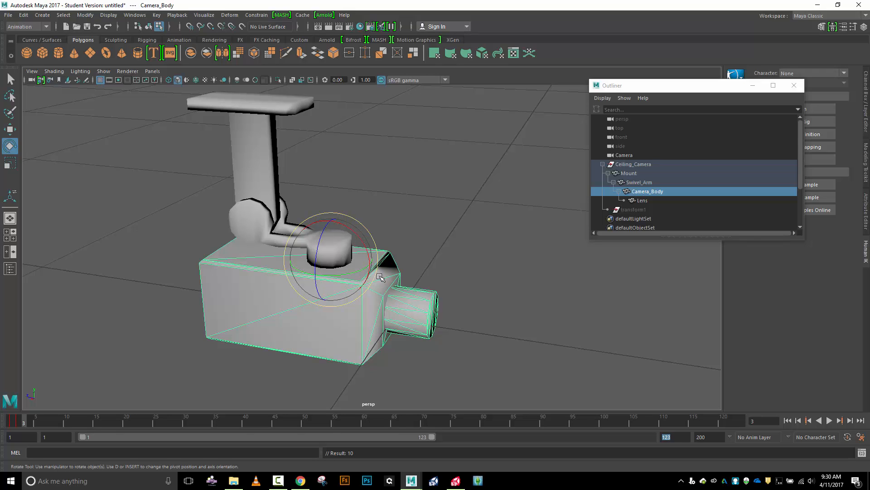
pyautogui.moveTo(357, 269)
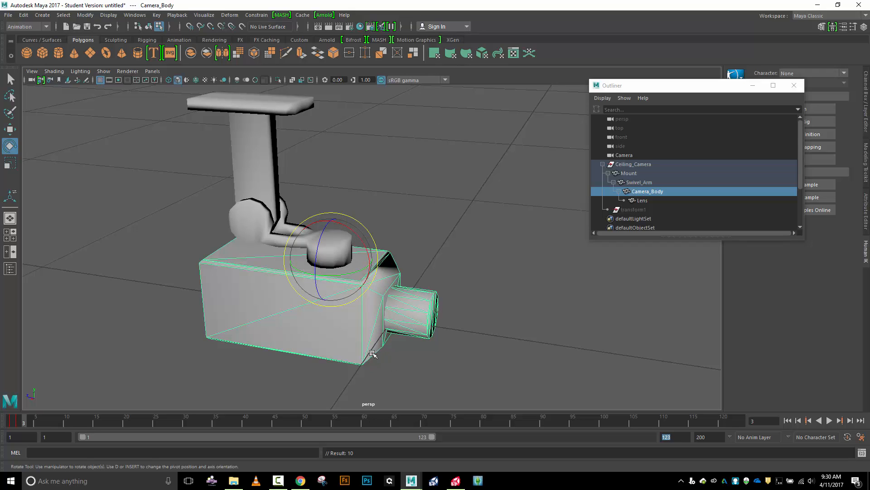
pyautogui.moveTo(510, 242)
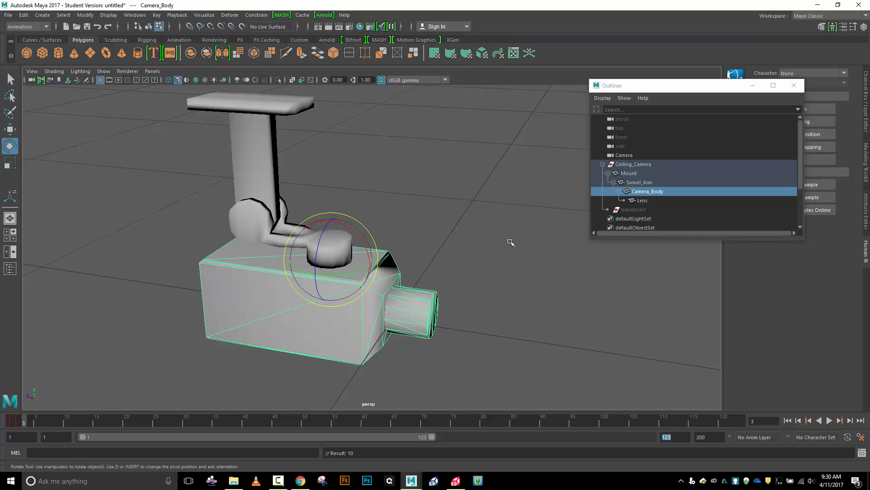
# Step: Swing Camera_Body to one side and key it, moving to the last frame
pyautogui.moveTo(511, 242); pyautogui.dragTo(467, 238)
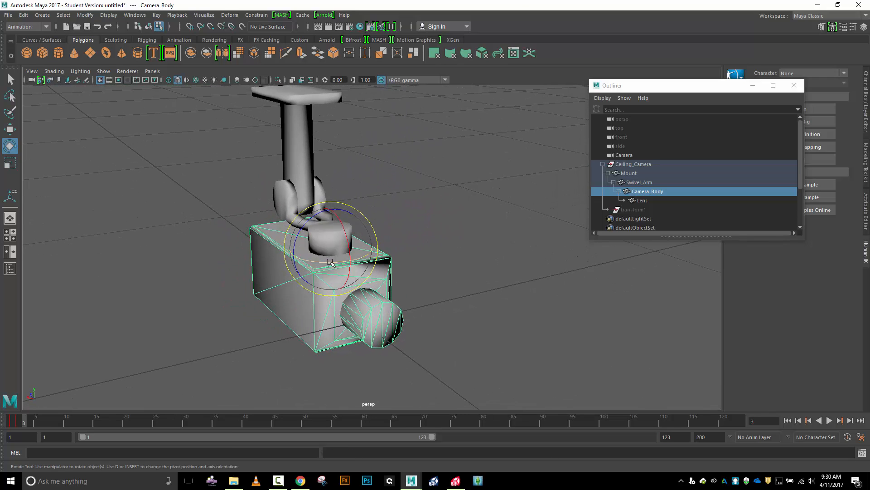
pyautogui.moveTo(330, 262); pyautogui.dragTo(289, 263)
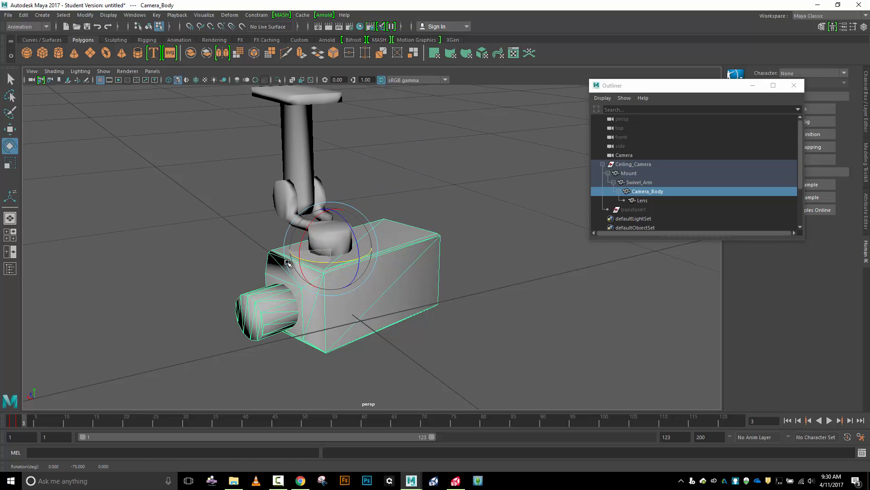
pyautogui.moveTo(287, 263); pyautogui.dragTo(383, 371)
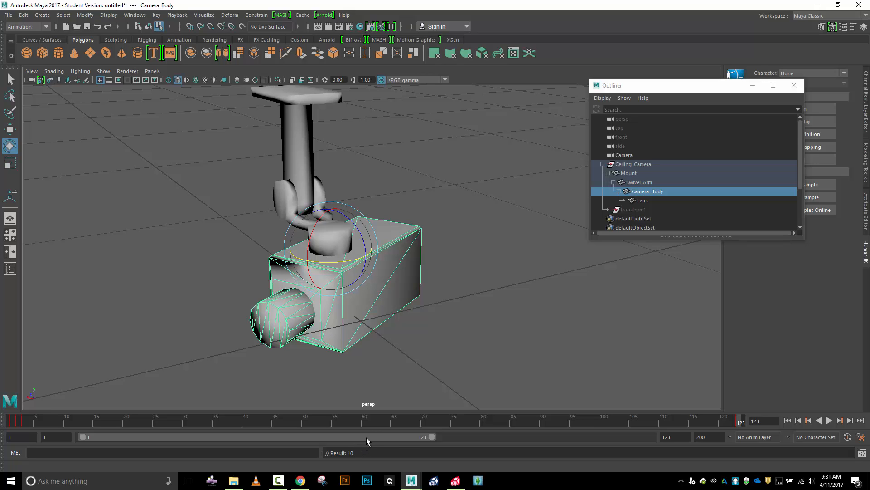
pyautogui.moveTo(380, 425)
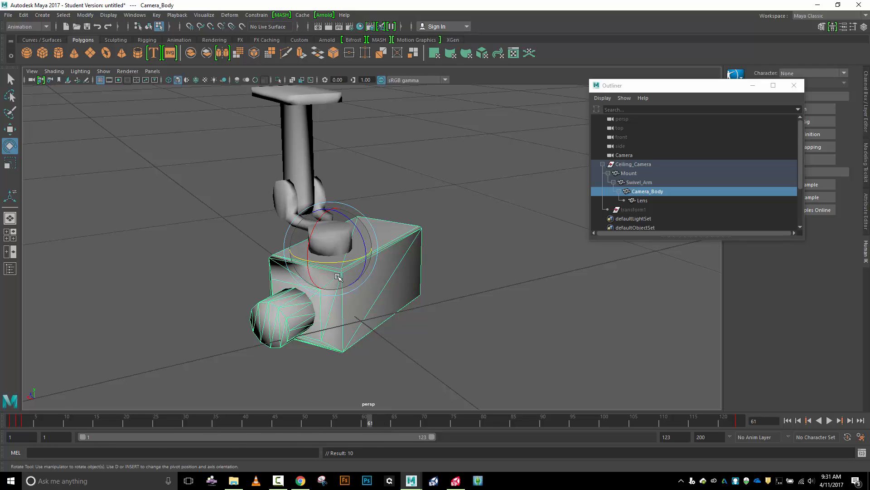
# Step: Key Camera_Body swung to the opposite side and play back the sweep animation
pyautogui.moveTo(338, 276); pyautogui.dragTo(381, 265)
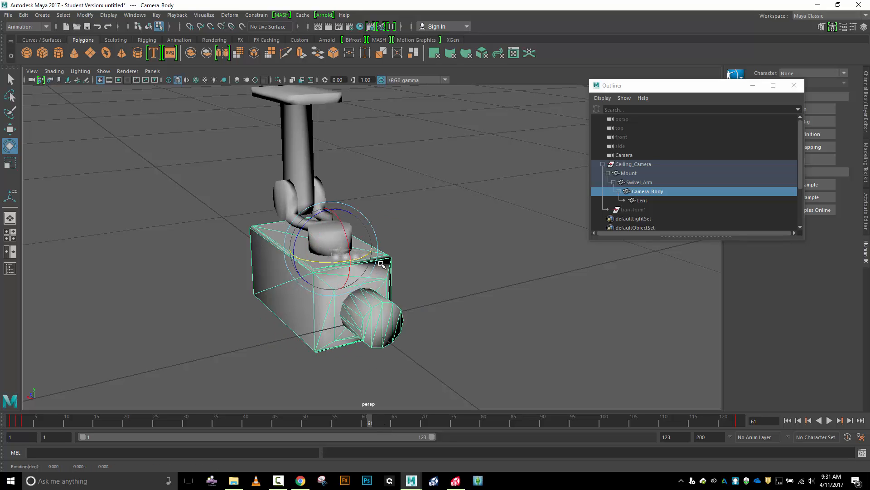
pyautogui.moveTo(380, 264); pyautogui.dragTo(435, 263)
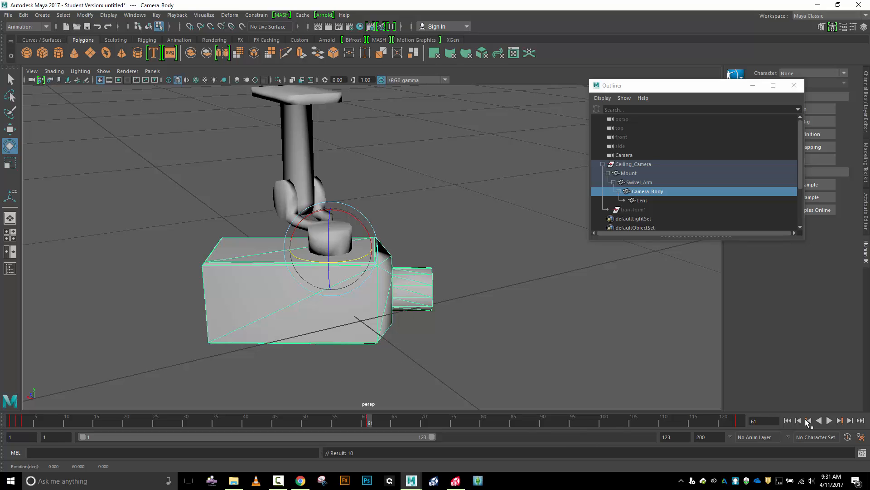
pyautogui.click(829, 421)
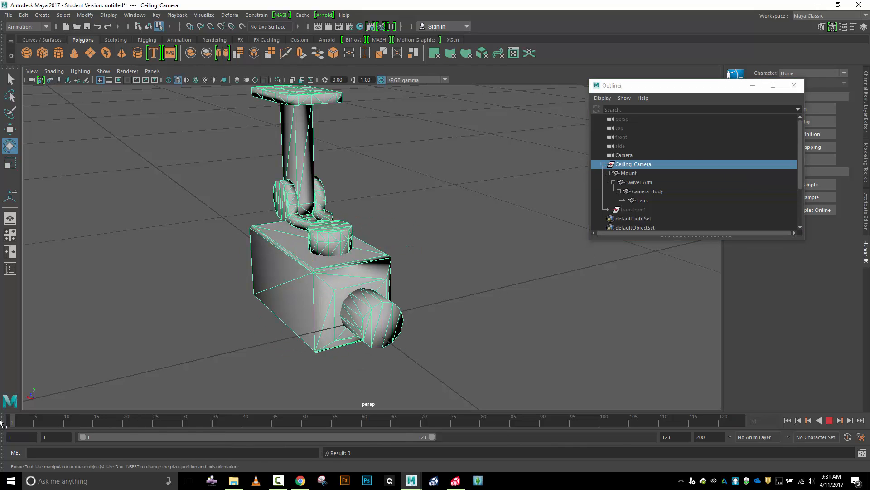
# Step: Start an Export Selection of the camera to the Desktop with file name animatedCamera
pyautogui.click(365, 321)
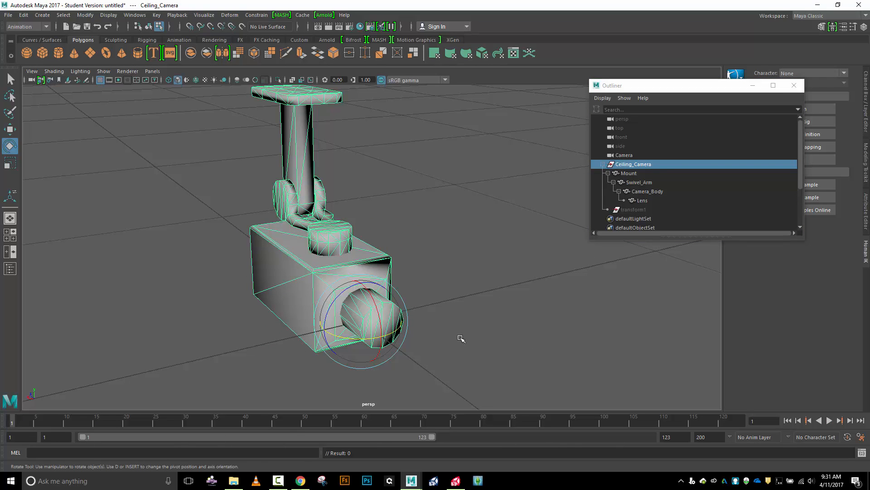
pyautogui.moveTo(208, 193)
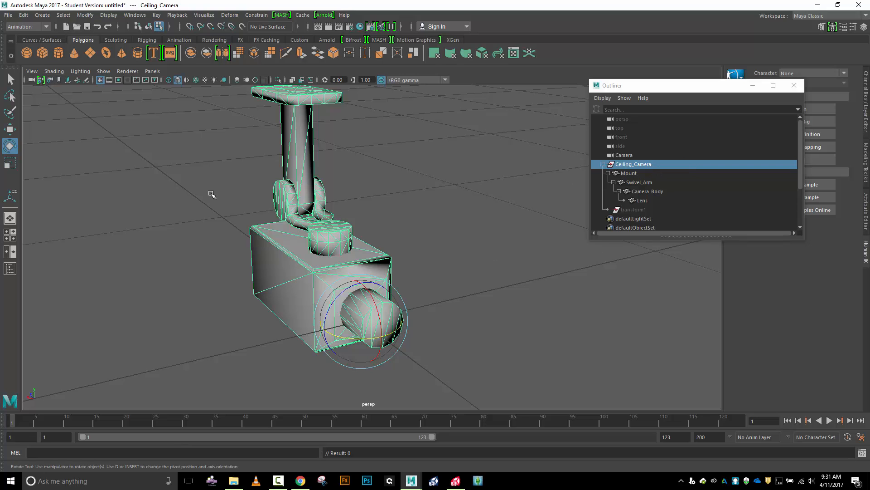
pyautogui.click(7, 16)
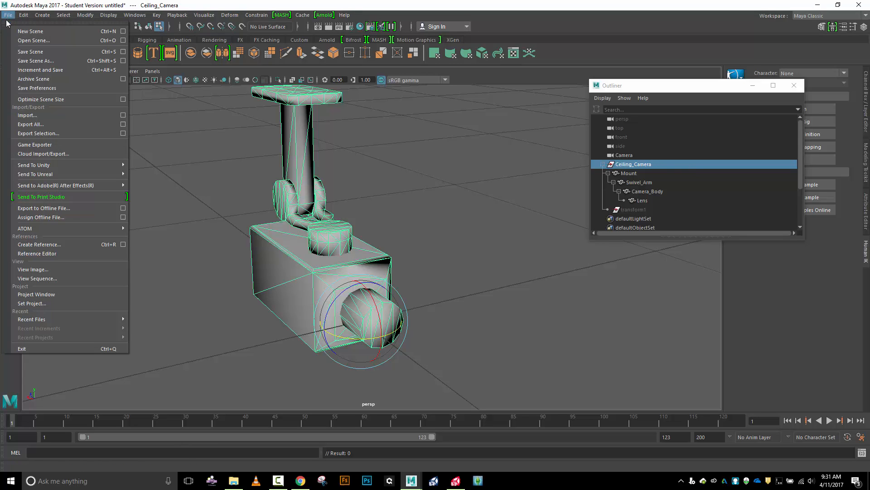
pyautogui.click(38, 134)
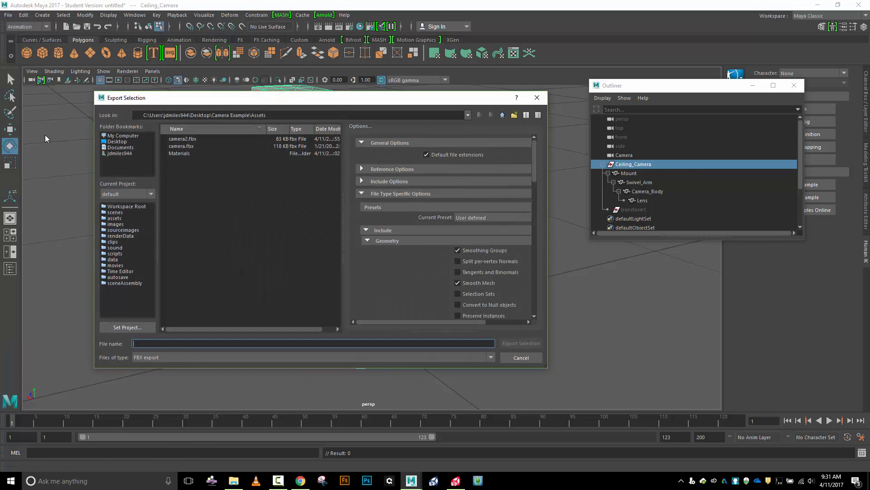
pyautogui.moveTo(119, 141)
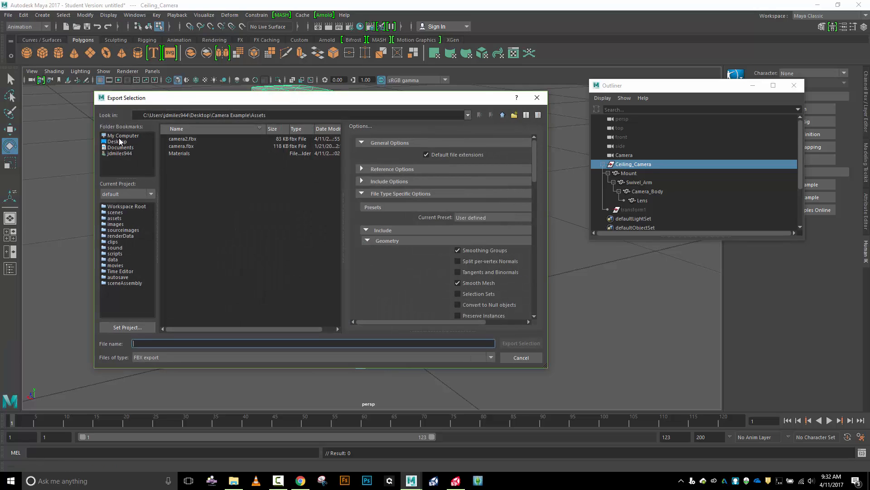
pyautogui.click(117, 141)
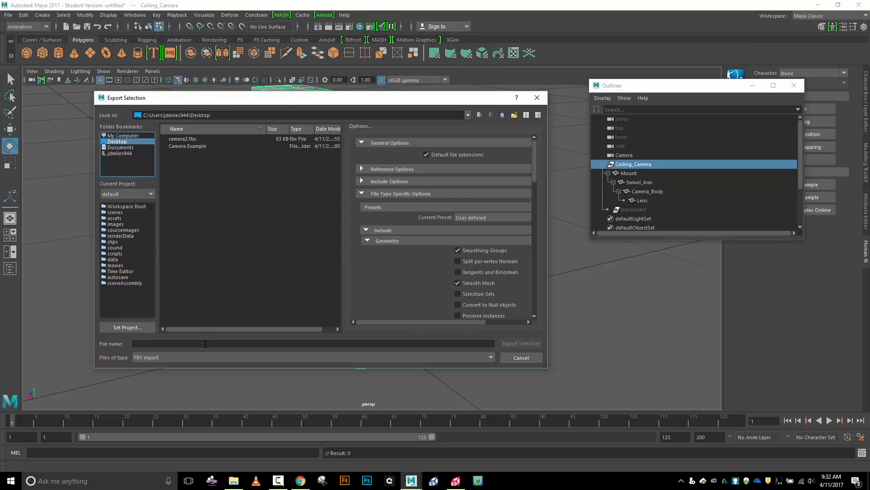
pyautogui.write('a')
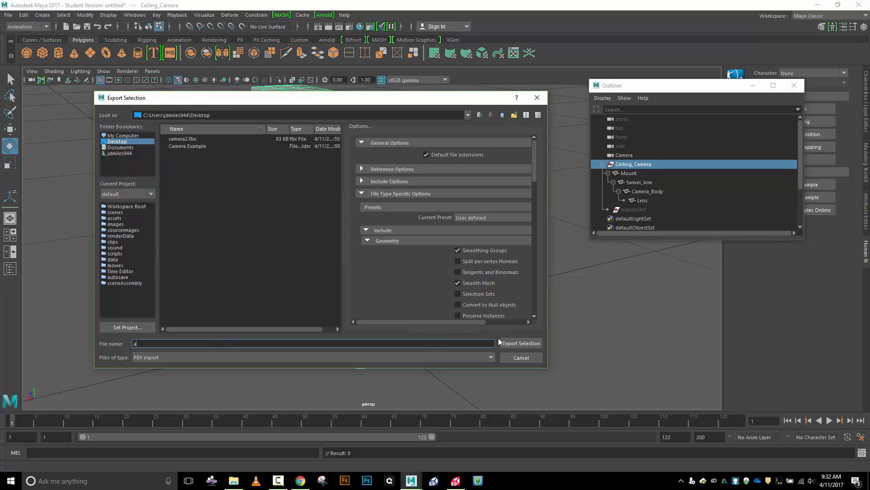
pyautogui.write('nimatedCamera')
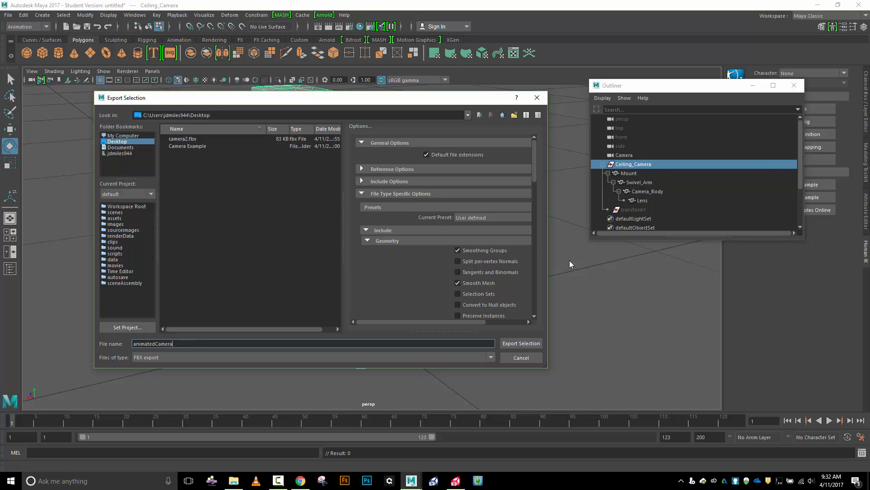
pyautogui.moveTo(403, 184)
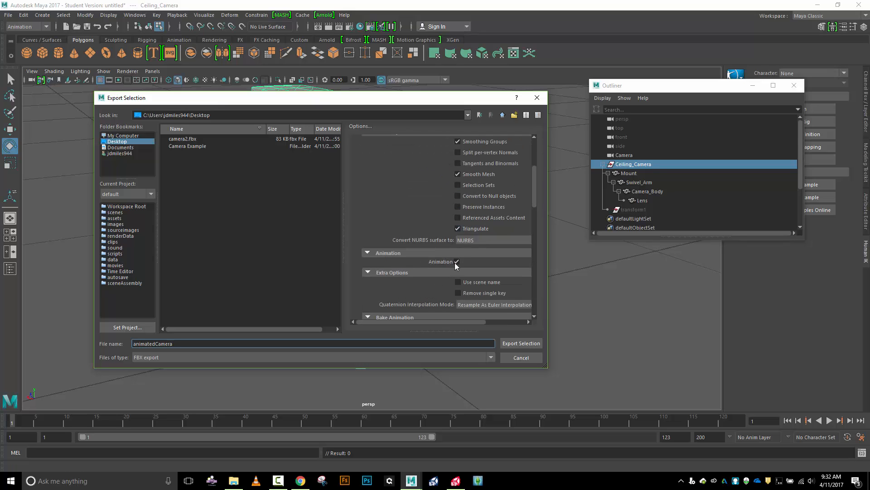
# Step: Confirm Animation is included in the FBX options, export animatedCamera.fbx, and return to Unity
pyautogui.scroll(-3)
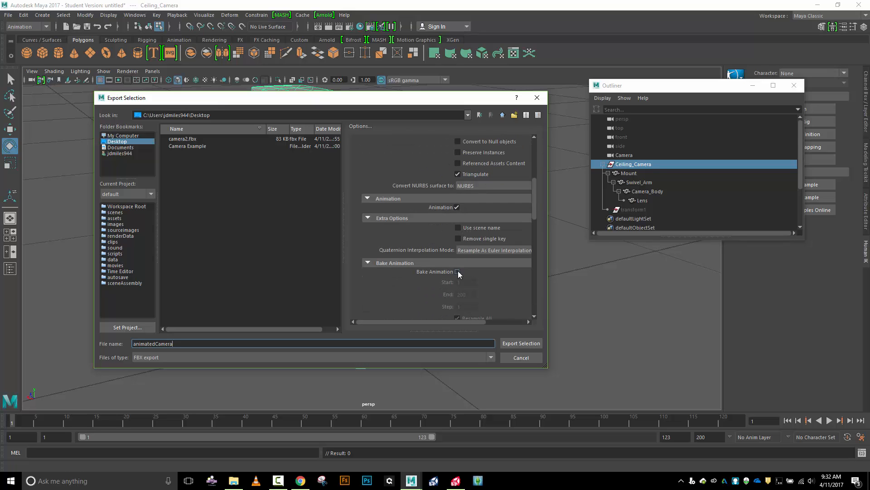
pyautogui.scroll(-3)
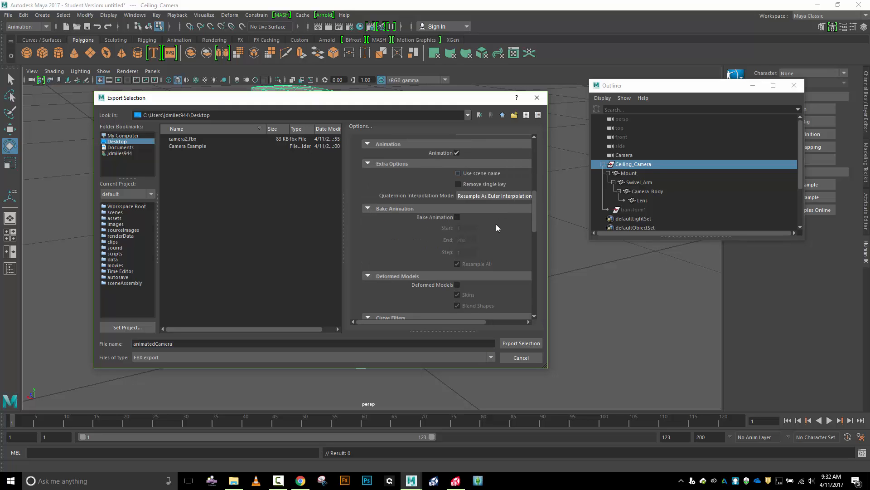
pyautogui.scroll(-3)
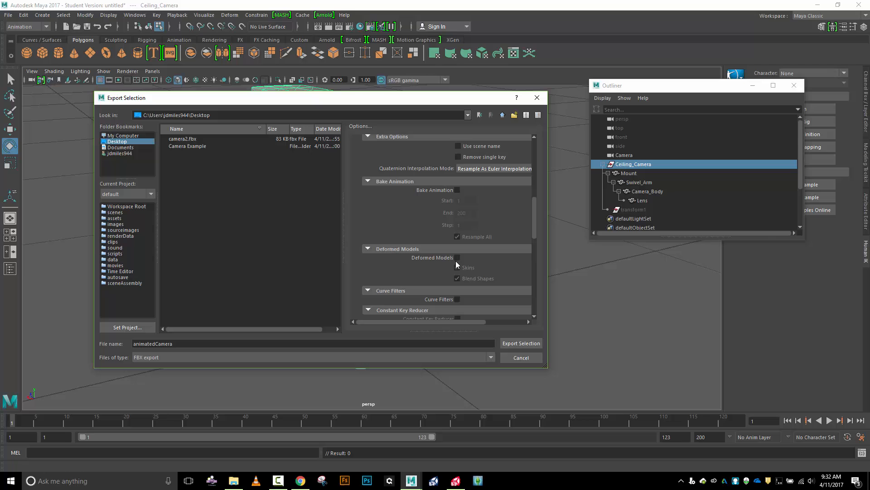
pyautogui.scroll(-3)
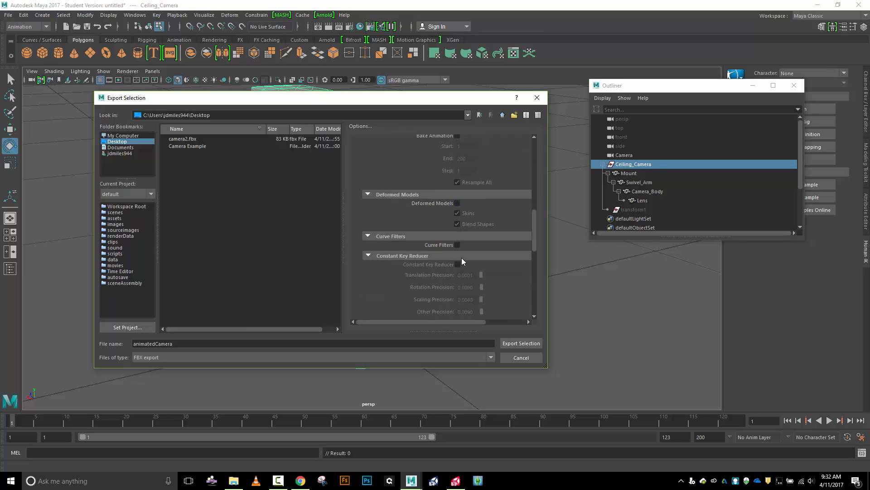
pyautogui.scroll(-3)
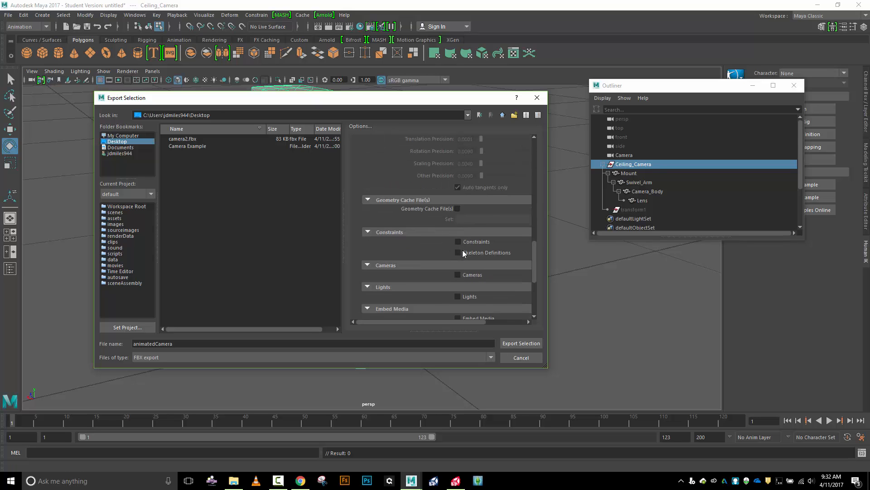
pyautogui.scroll(-3)
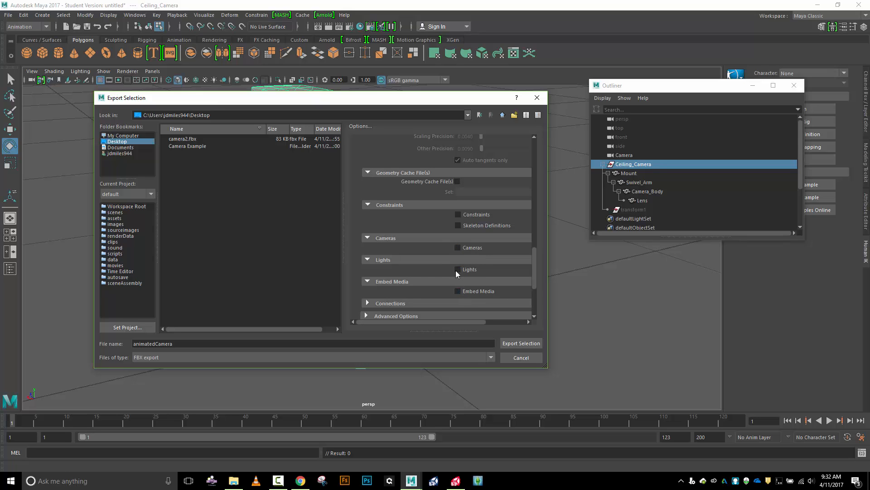
pyautogui.scroll(-3)
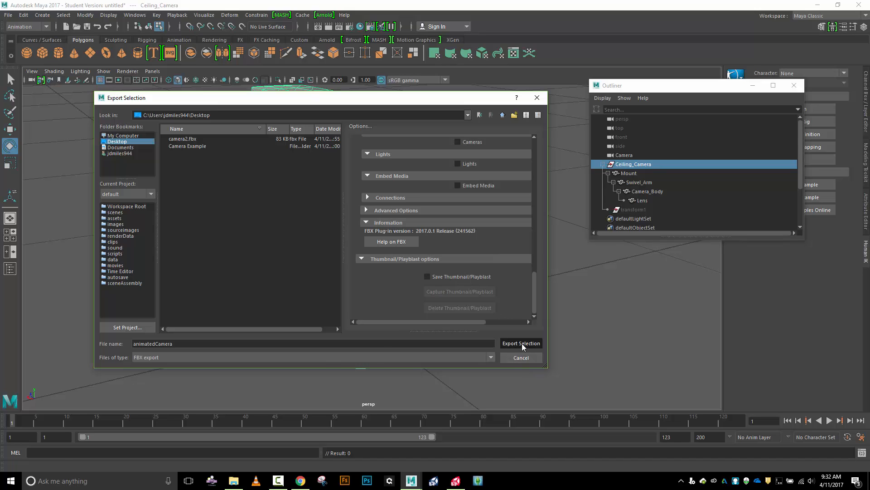
pyautogui.click(521, 343)
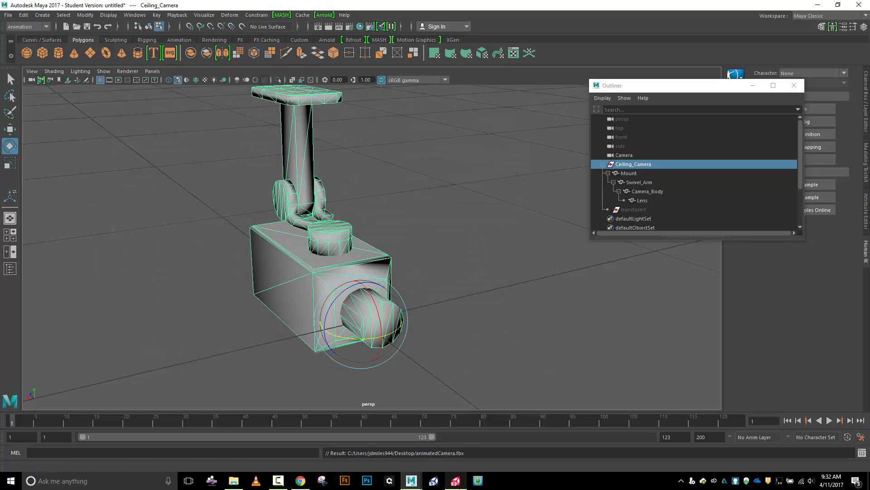
pyautogui.click(456, 481)
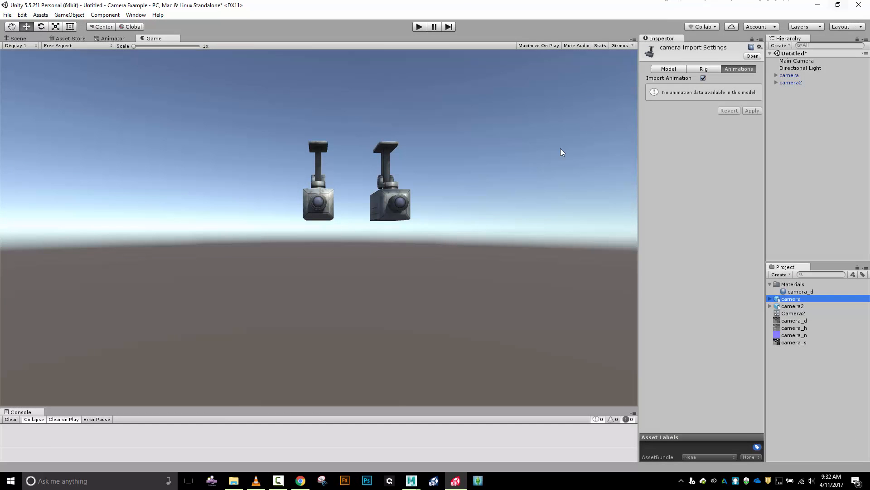
# Step: Bring the exported animatedCamera model from the Desktop into the scene hierarchy
pyautogui.click(234, 480)
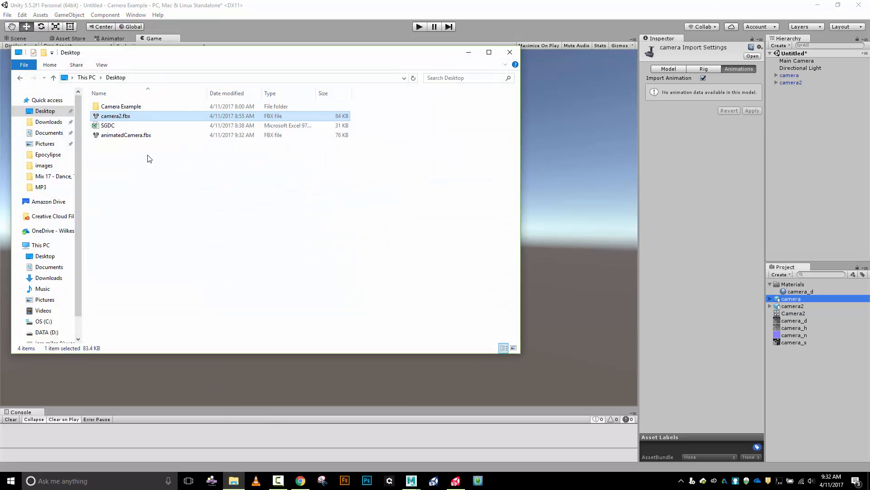
pyautogui.click(126, 134)
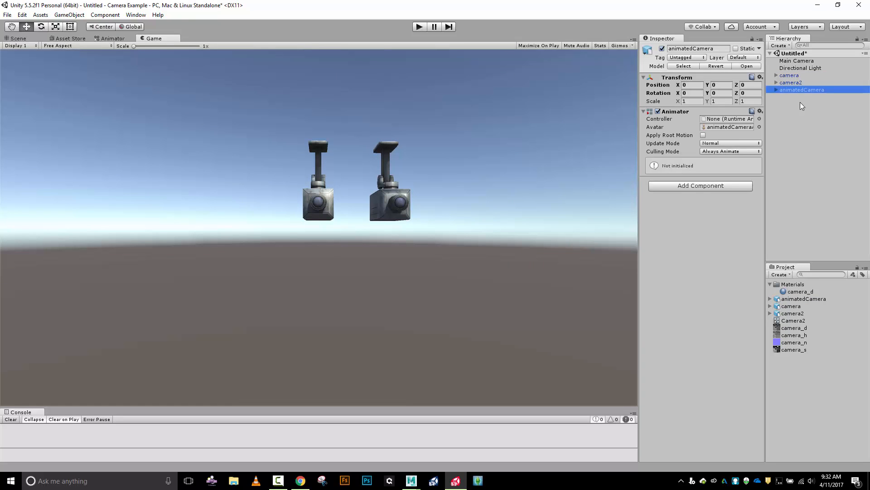
pyautogui.moveTo(805, 304)
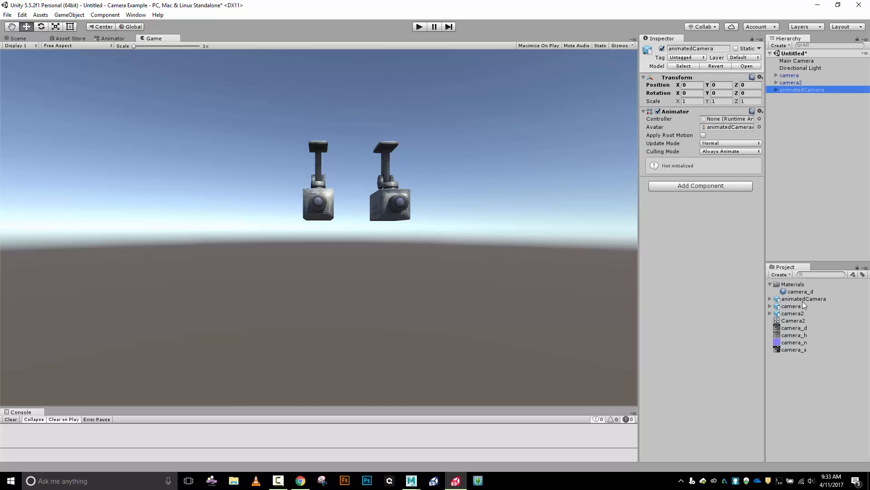
# Step: Set the animatedCamera model's import Scale Factor to 500 and apply it
pyautogui.click(804, 299)
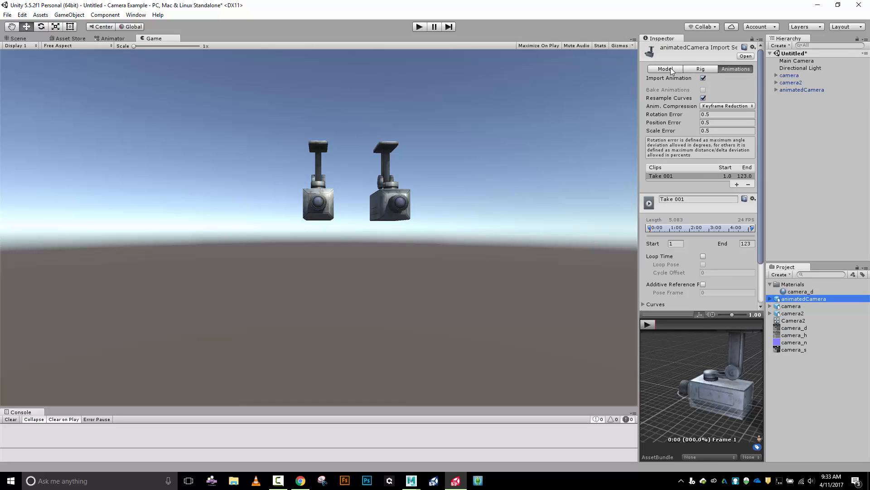
pyautogui.click(665, 69)
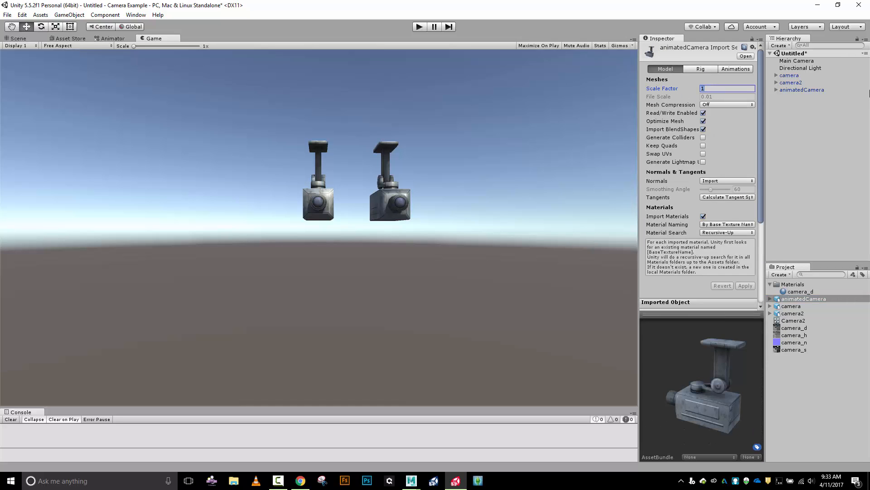
pyautogui.write('500')
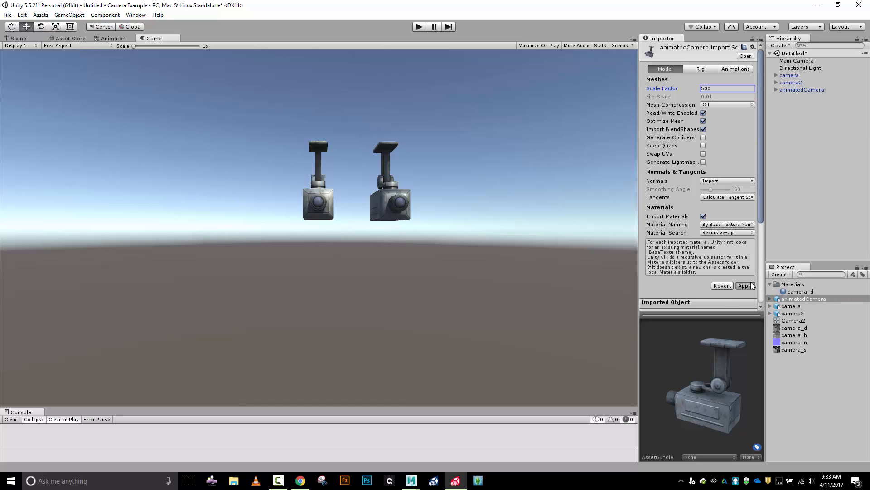
pyautogui.click(802, 89)
pyautogui.write('-2.44')
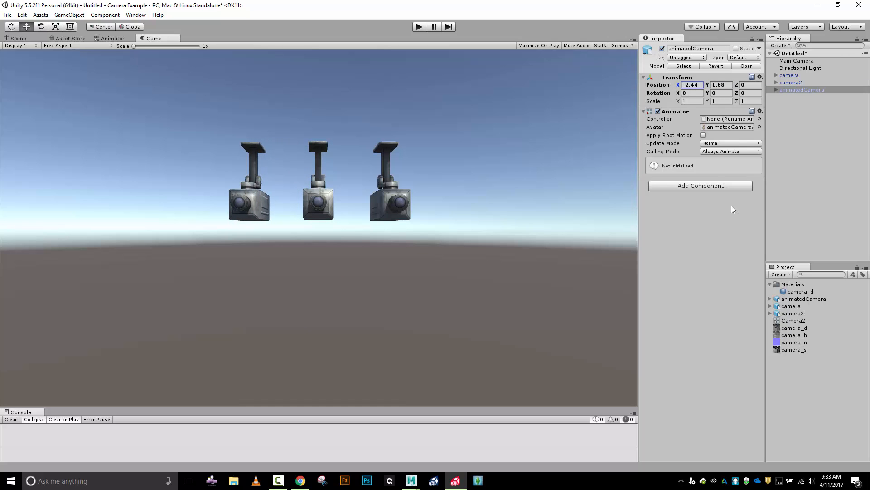
pyautogui.click(801, 298)
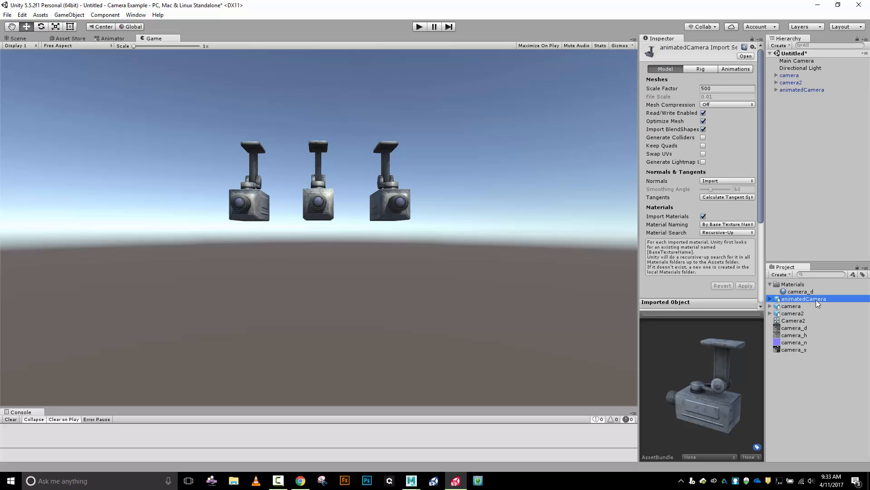
pyautogui.click(700, 69)
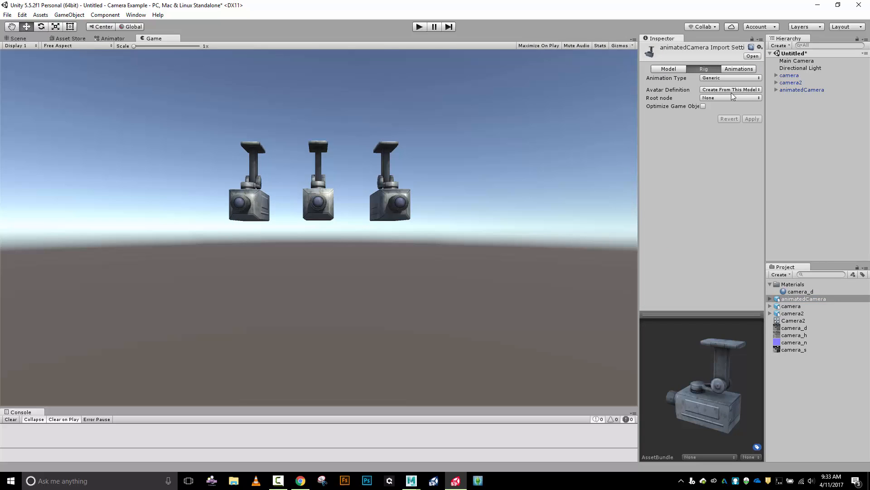
pyautogui.moveTo(733, 89)
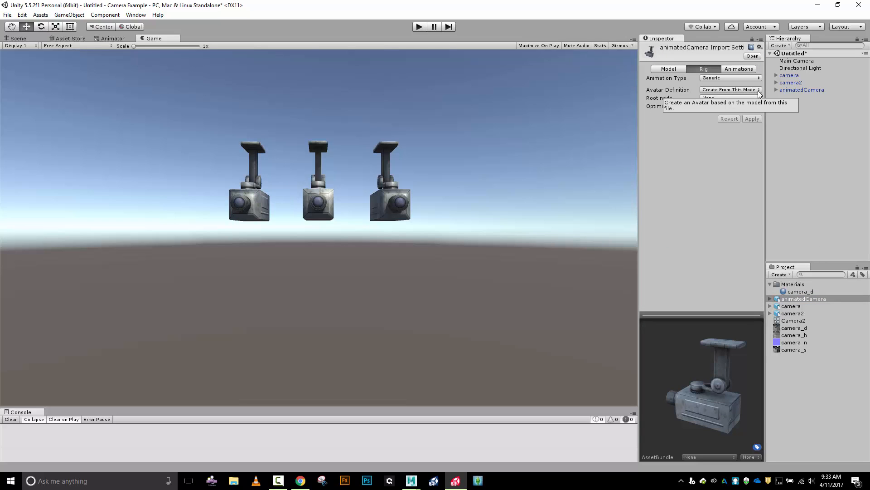
pyautogui.moveTo(710, 142)
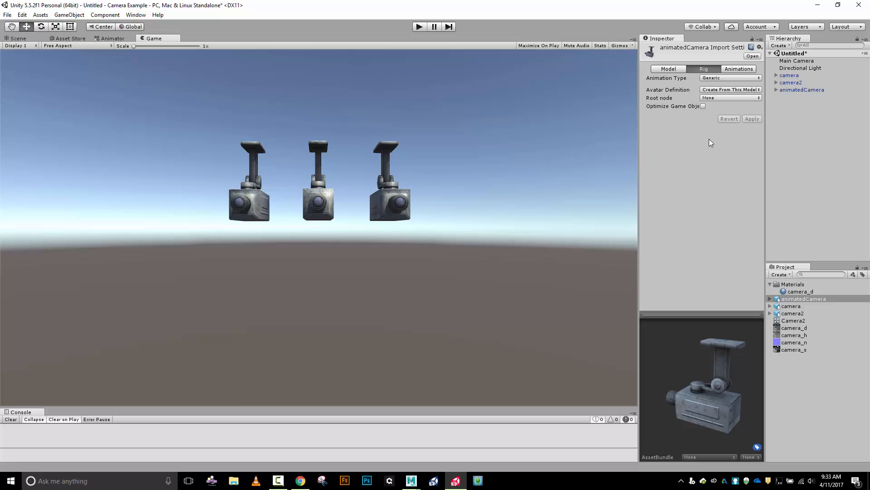
pyautogui.moveTo(712, 137)
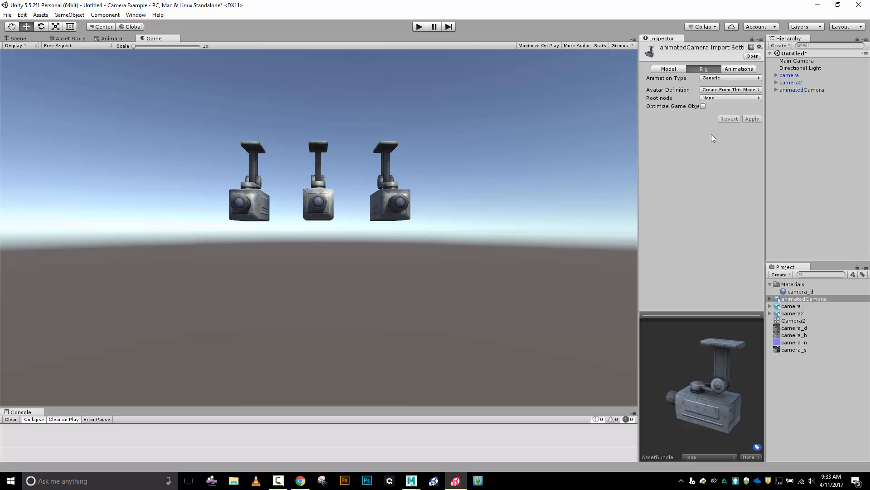
pyautogui.moveTo(752, 70)
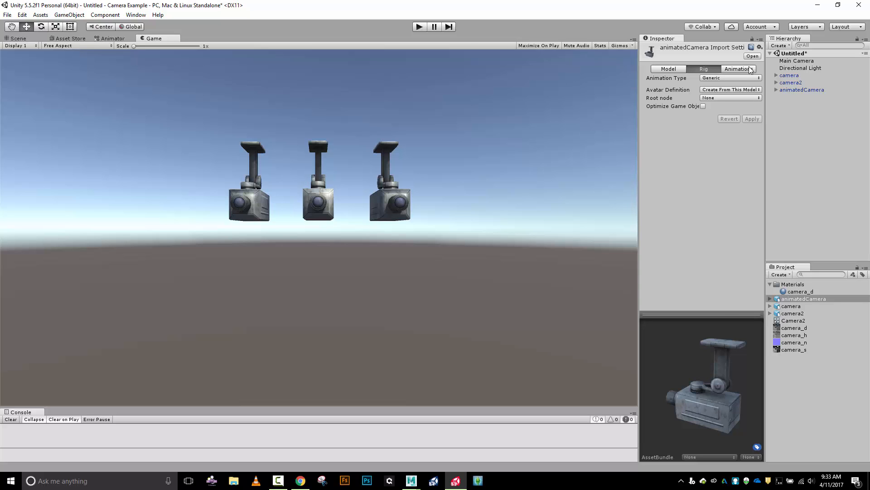
# Step: Trim the first clip to end at frame 2, rename it Pose, and apply
pyautogui.click(737, 69)
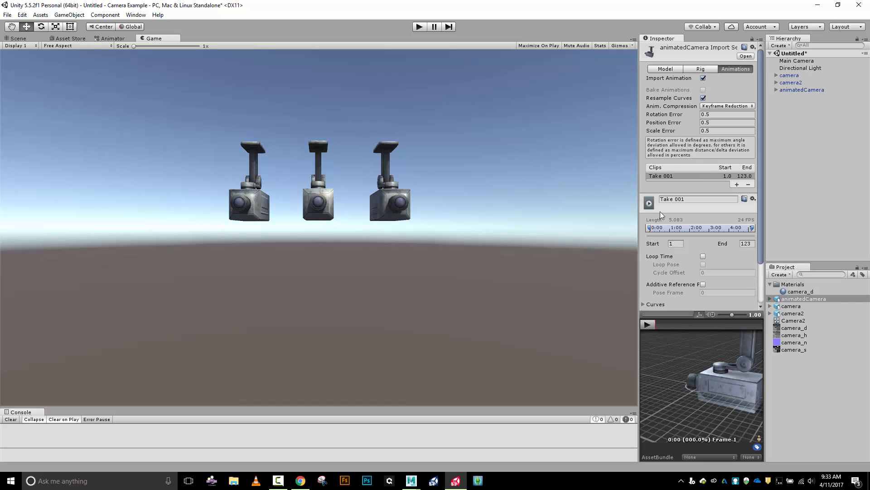
pyautogui.click(675, 243)
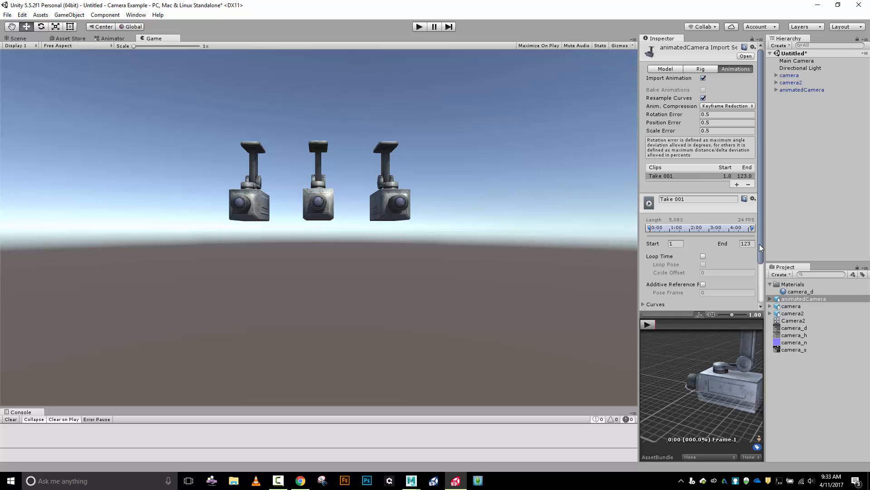
pyautogui.click(746, 243)
pyautogui.write('2')
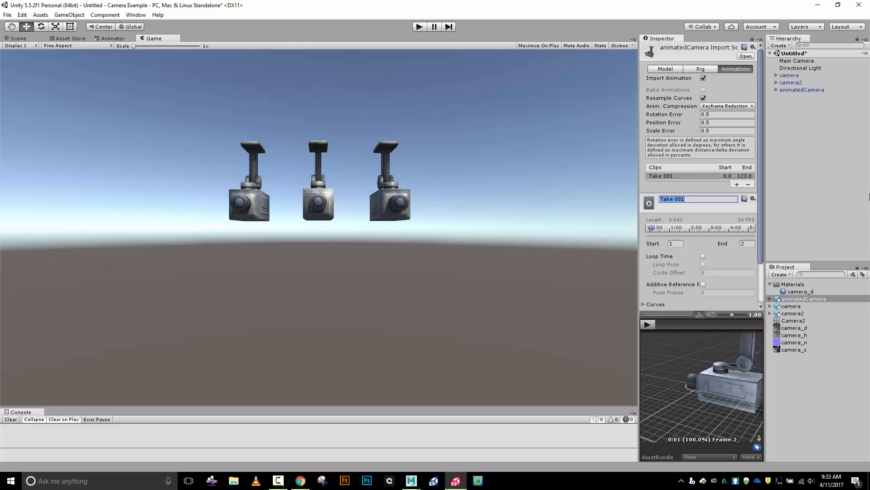
pyautogui.write('Pose')
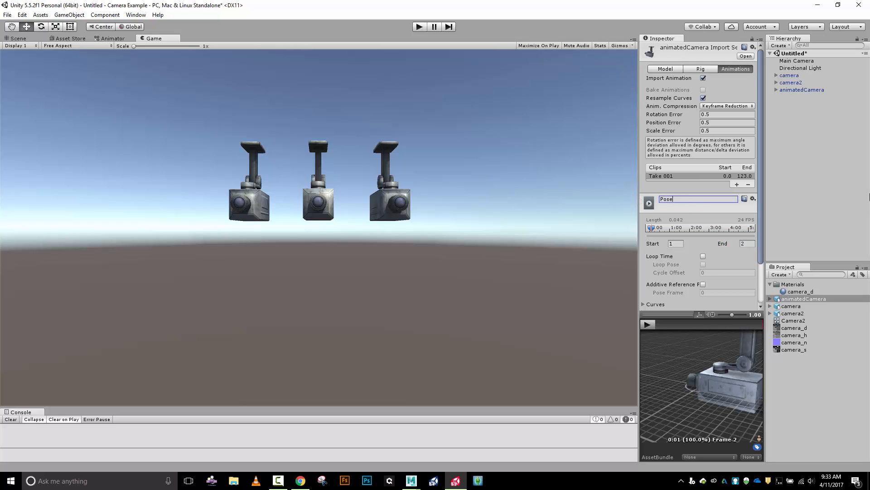
pyautogui.moveTo(716, 163)
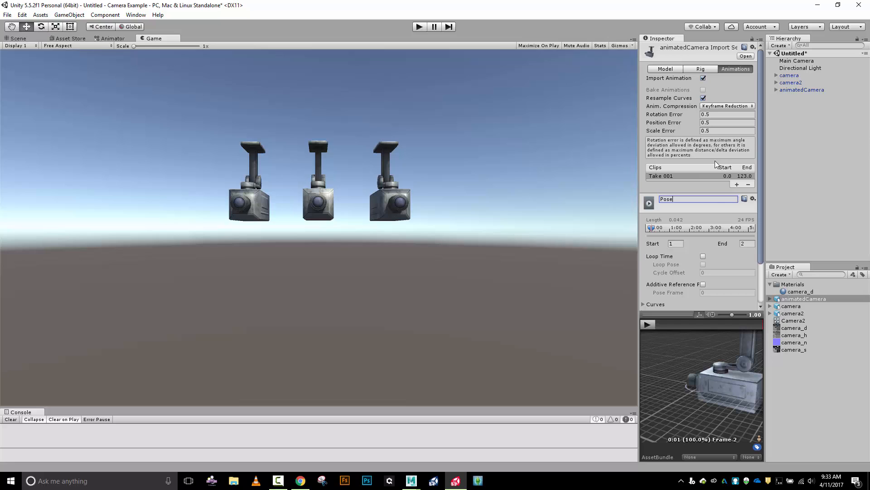
pyautogui.scroll(-3)
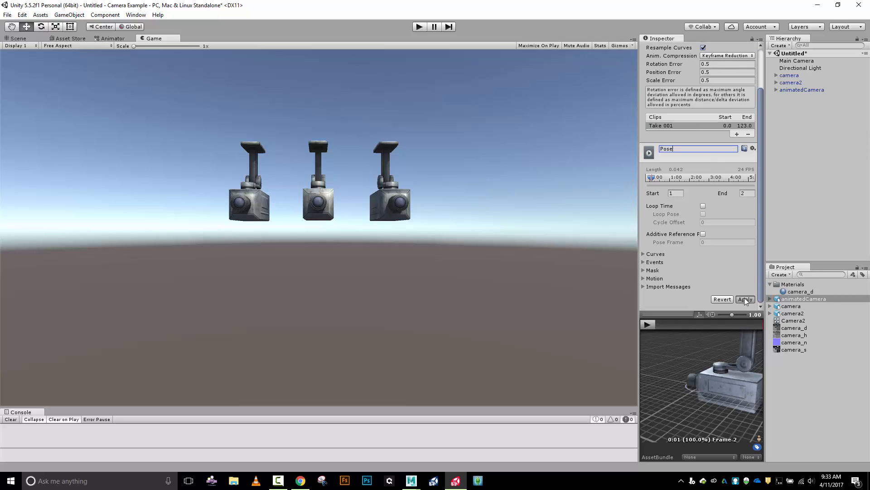
pyautogui.click(745, 299)
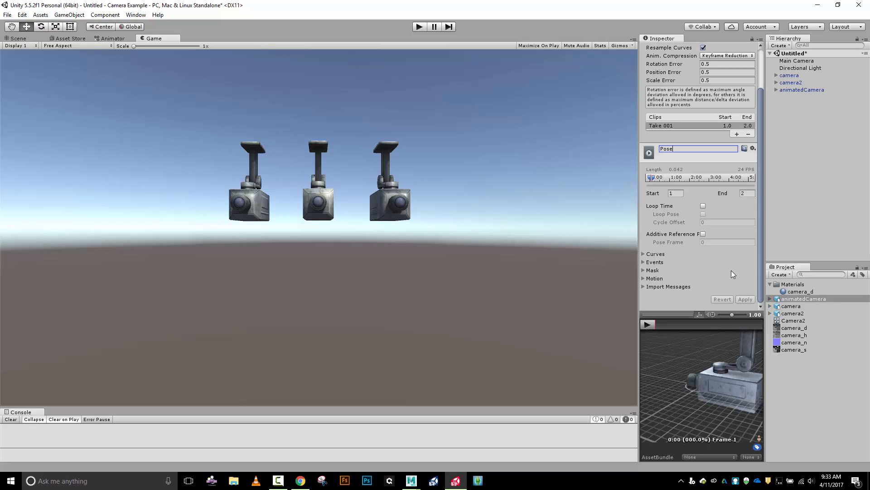
pyautogui.moveTo(705, 123)
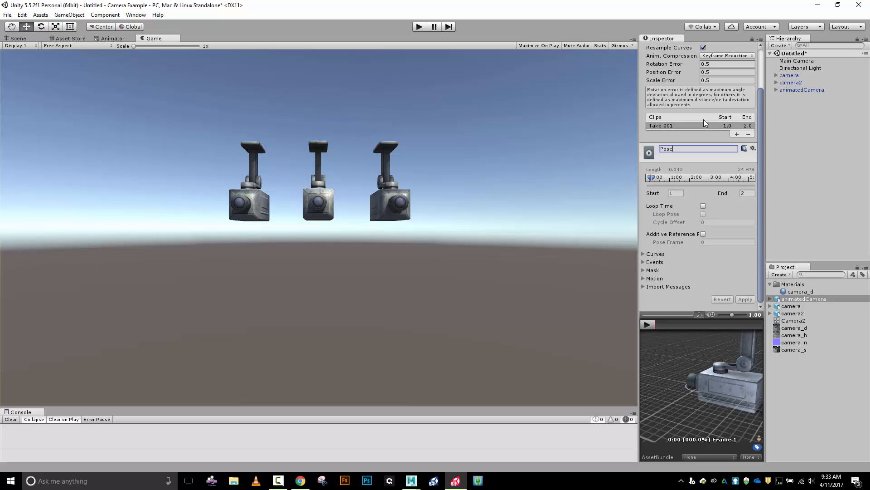
pyautogui.moveTo(711, 211)
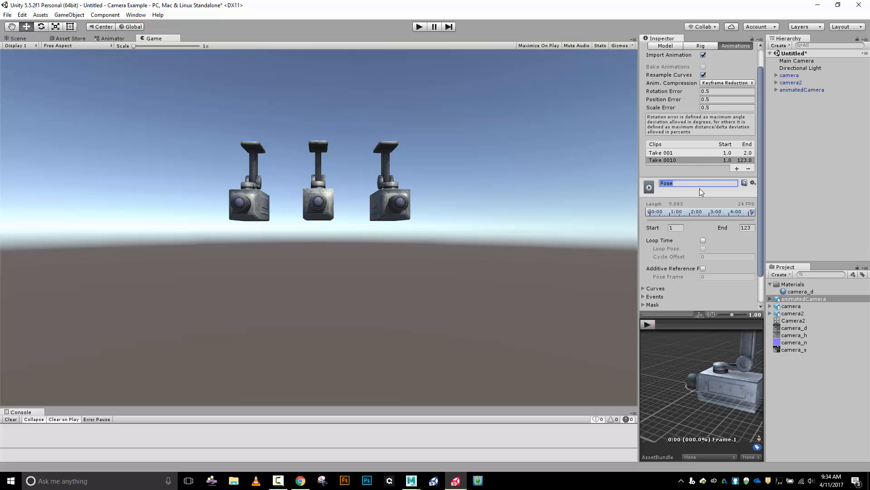
# Step: Name the second clip Ceiling Camera Sweep and set it to span frames 3 to 123
pyautogui.click(661, 152)
pyautogui.write('S')
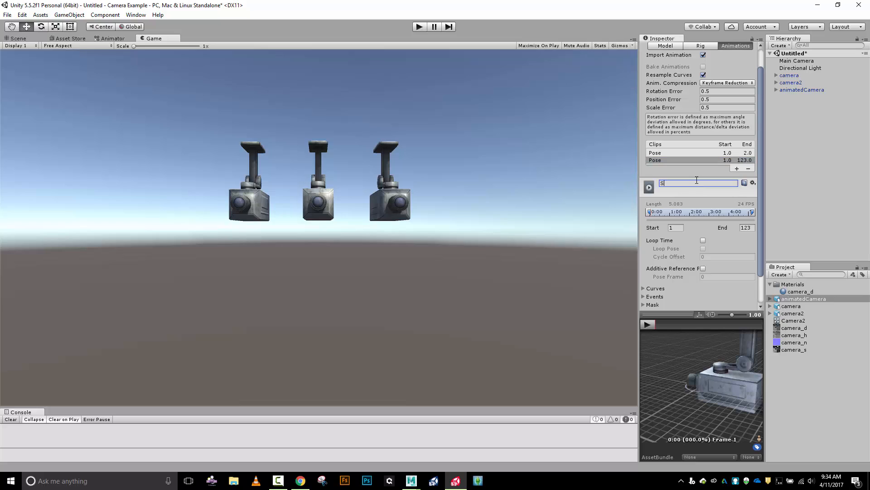
pyautogui.write('Ceiling Camera Sweep')
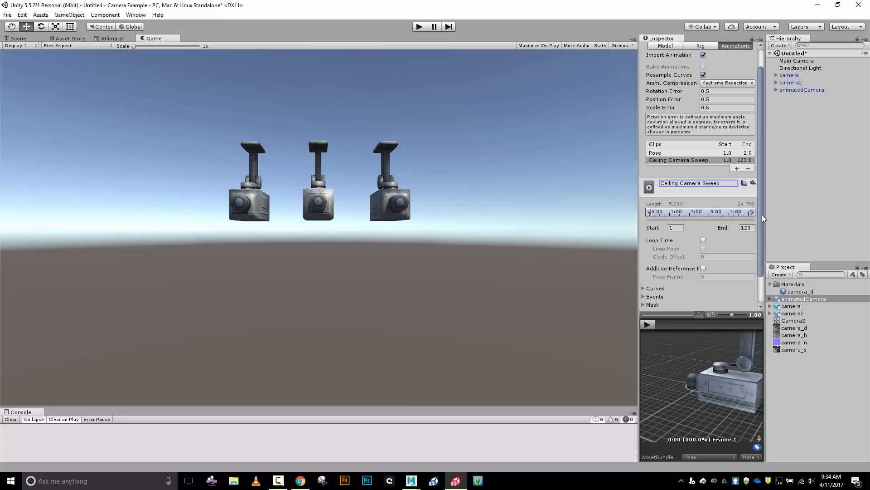
pyautogui.moveTo(435, 217)
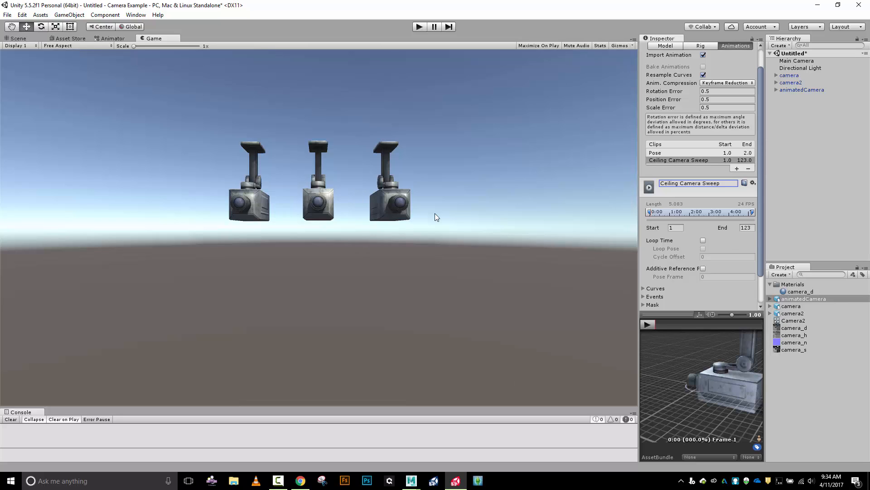
pyautogui.moveTo(378, 238)
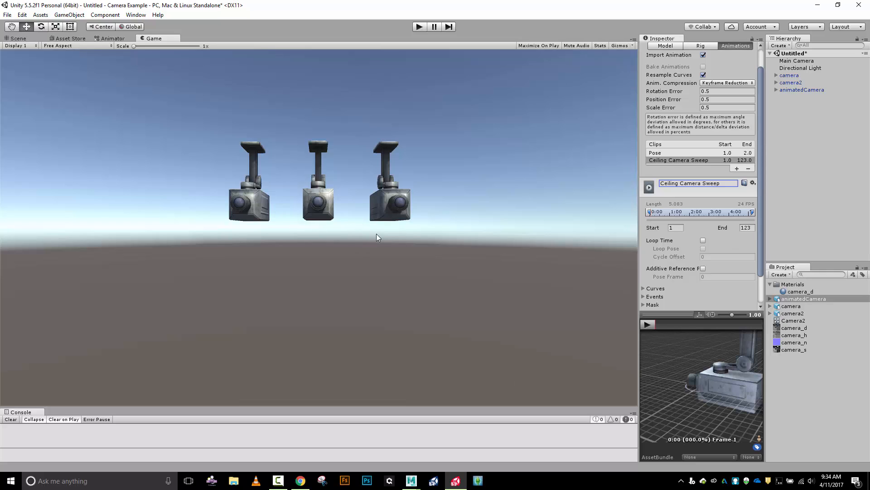
pyautogui.moveTo(422, 223)
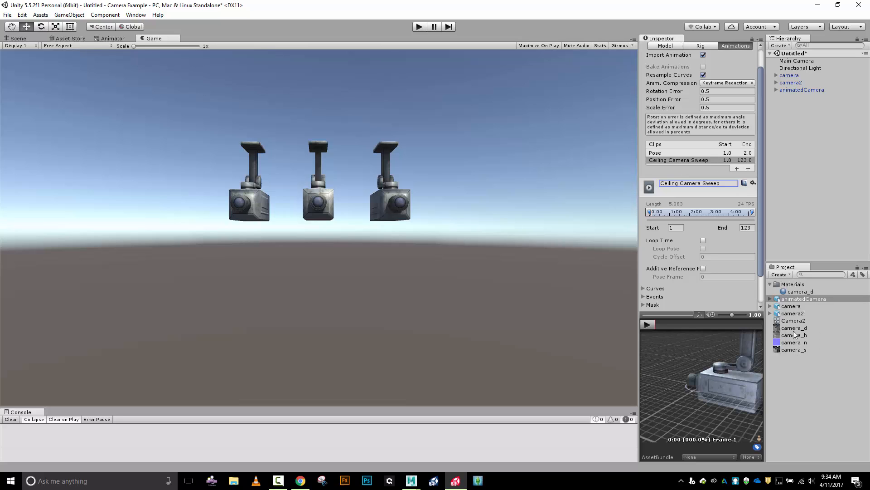
pyautogui.moveTo(816, 417)
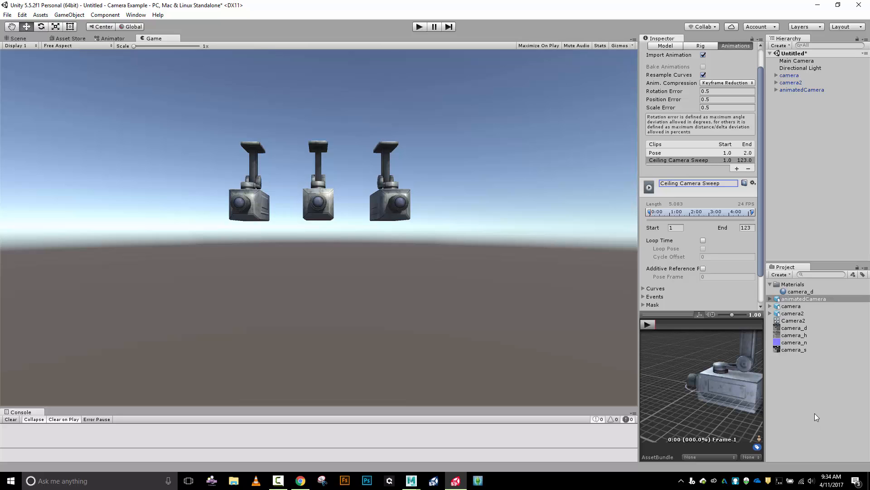
pyautogui.click(698, 183)
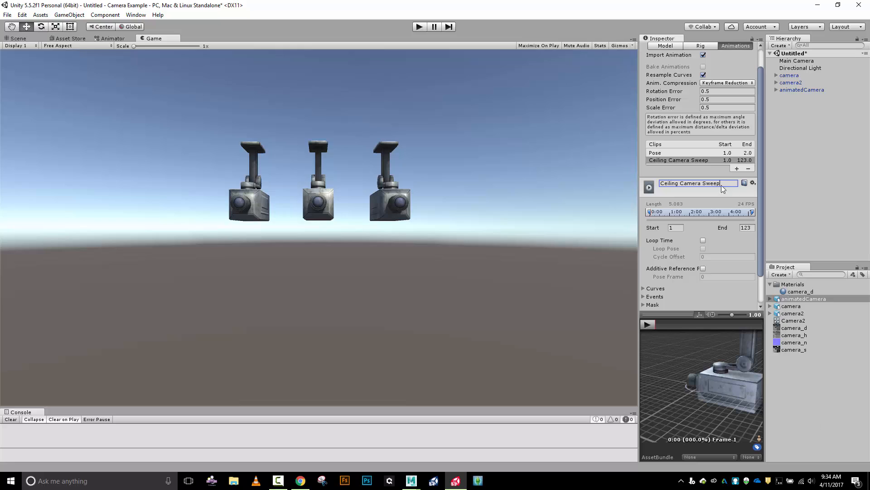
pyautogui.click(675, 227)
pyautogui.write('3')
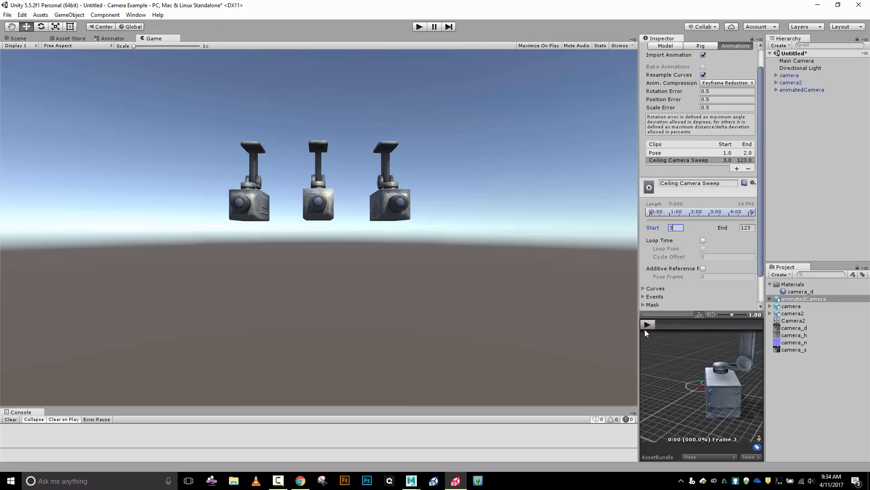
# Step: Enable Loop Time and Loop Pose on the sweep clip, set Cycle Offset to 1, and apply
pyautogui.click(648, 324)
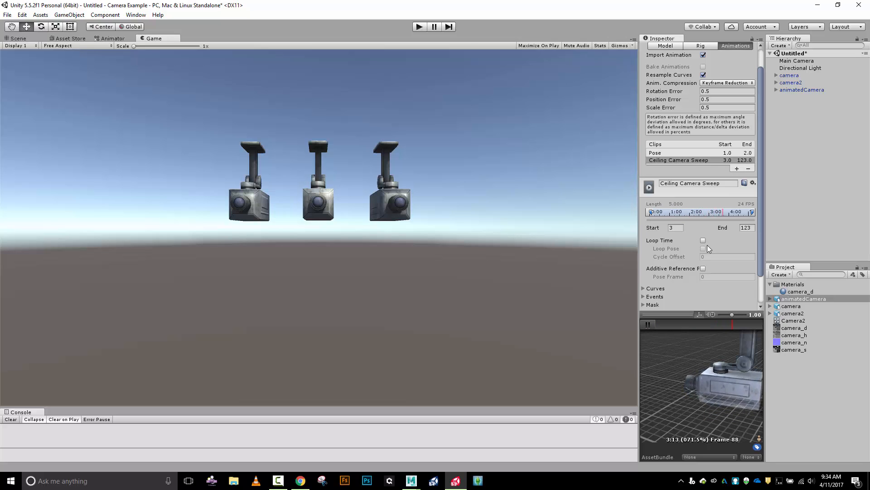
pyautogui.click(703, 240)
pyautogui.write('122')
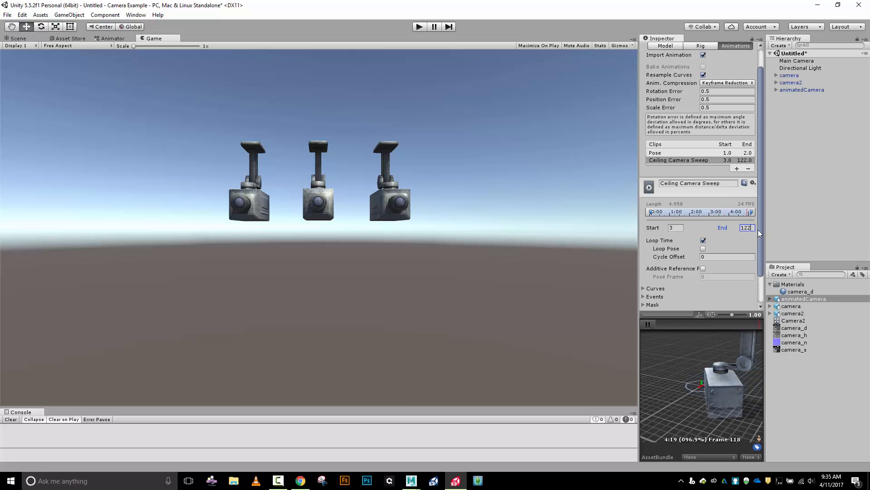
pyautogui.click(703, 249)
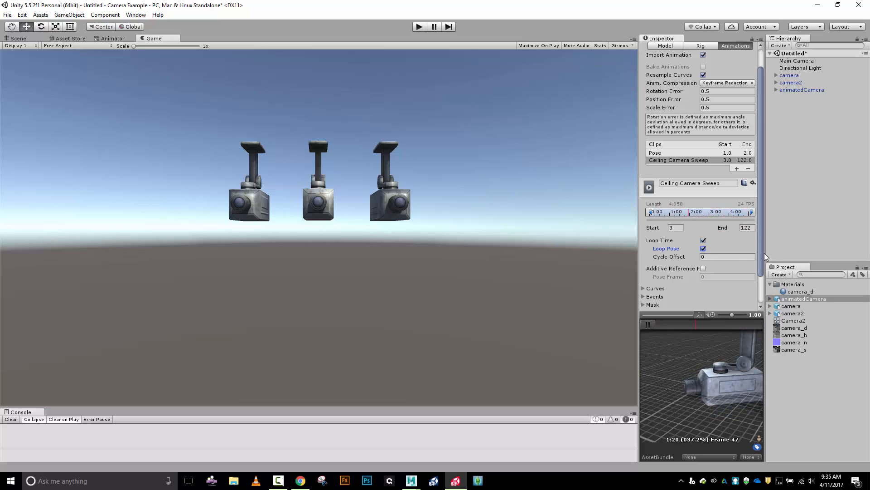
pyautogui.click(747, 228)
pyautogui.write('123')
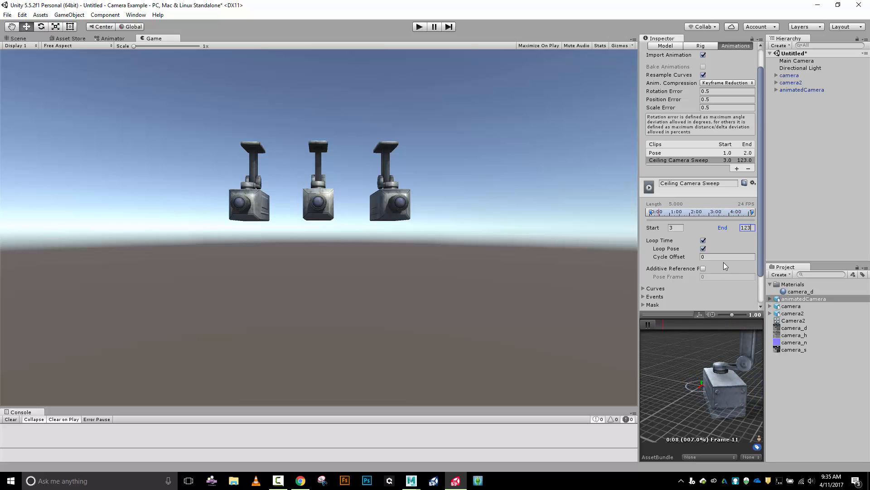
pyautogui.click(727, 257)
pyautogui.write('1')
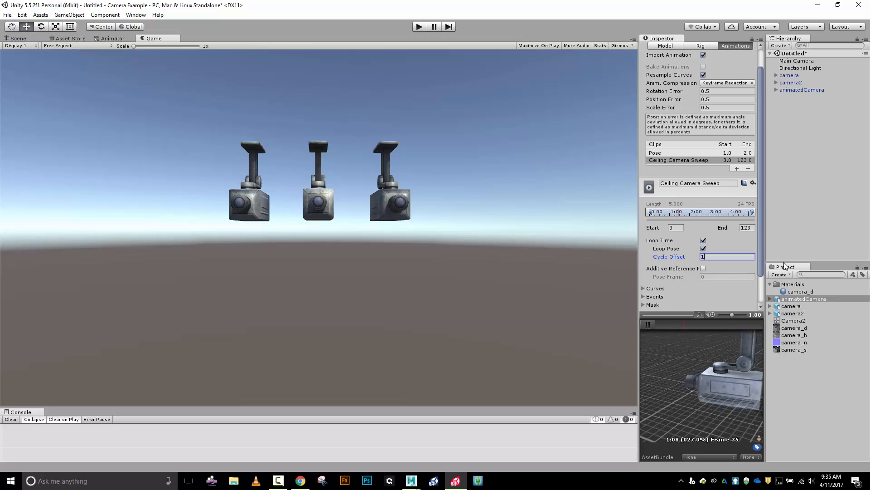
pyautogui.write('2')
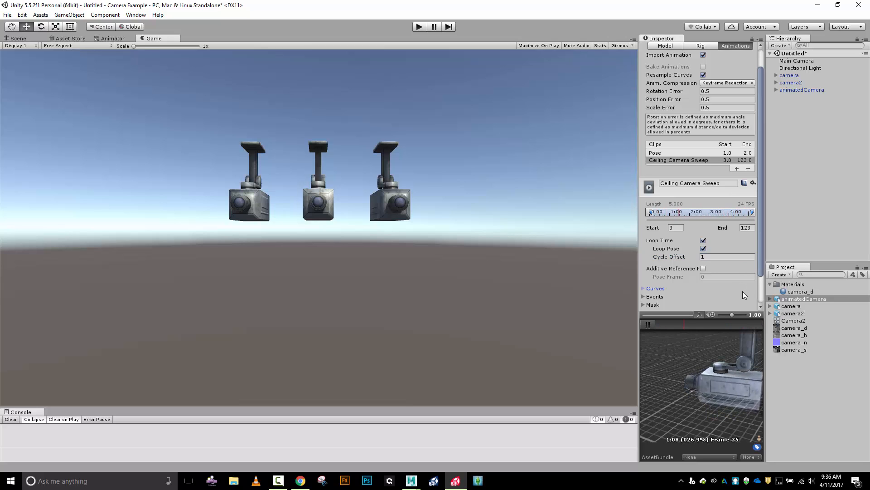
pyautogui.click(652, 288)
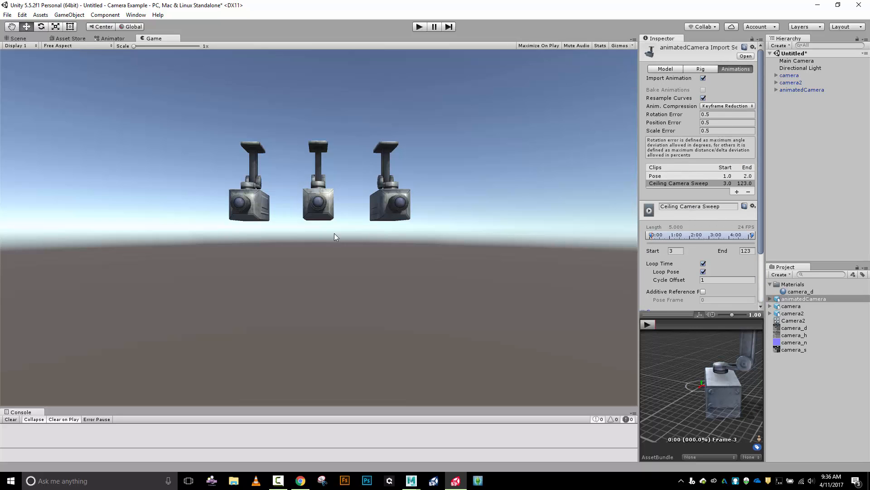
pyautogui.moveTo(320, 233)
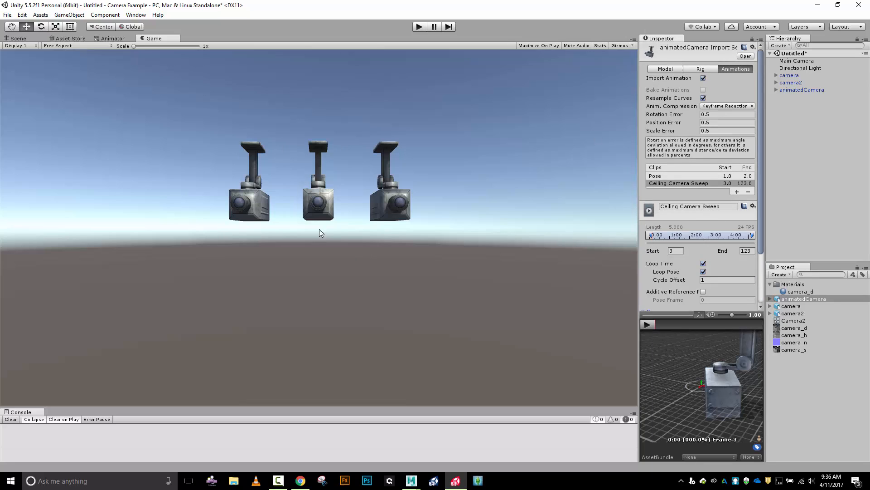
pyautogui.moveTo(809, 305)
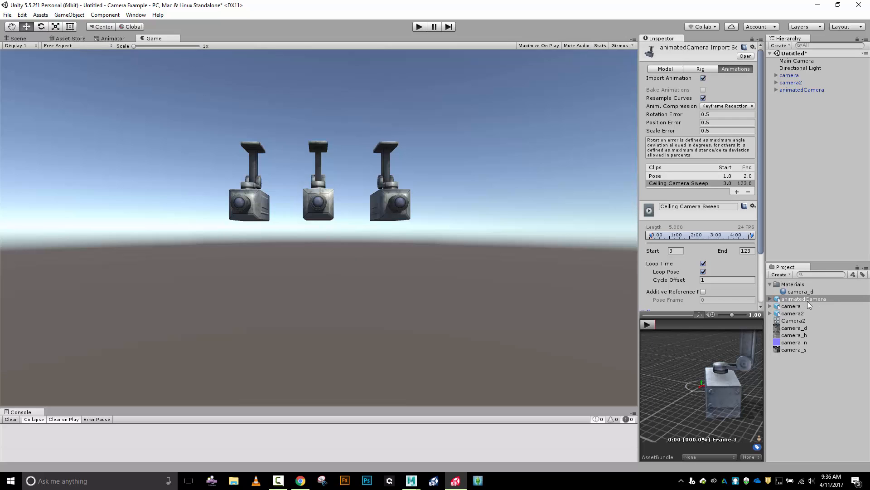
# Step: Create an Animator Controller asset and name it Ceiling Mount Camera
pyautogui.click(801, 89)
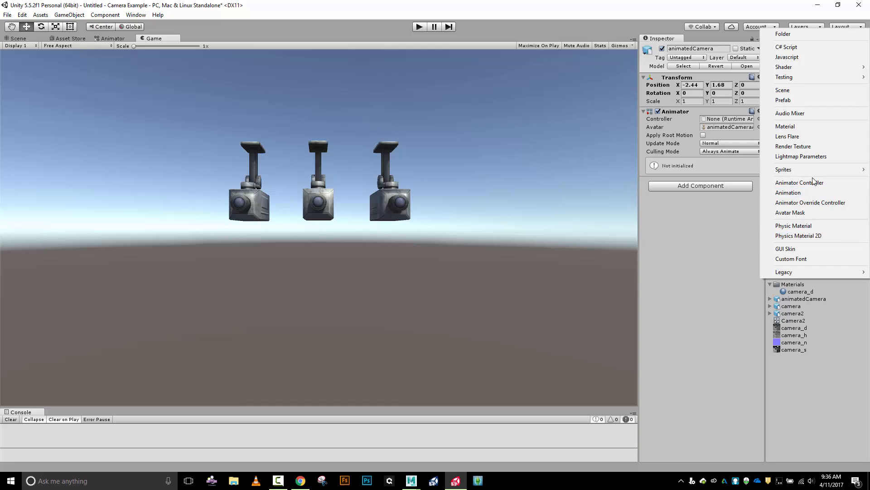
pyautogui.click(788, 192)
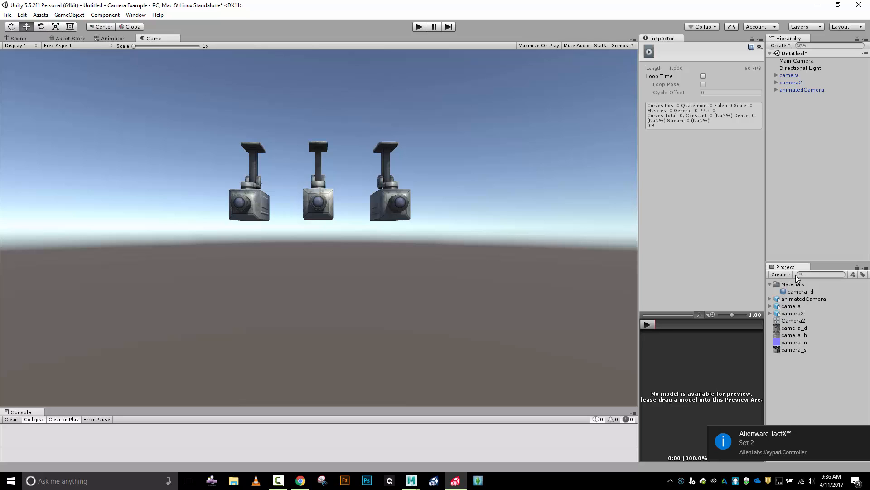
pyautogui.click(779, 274)
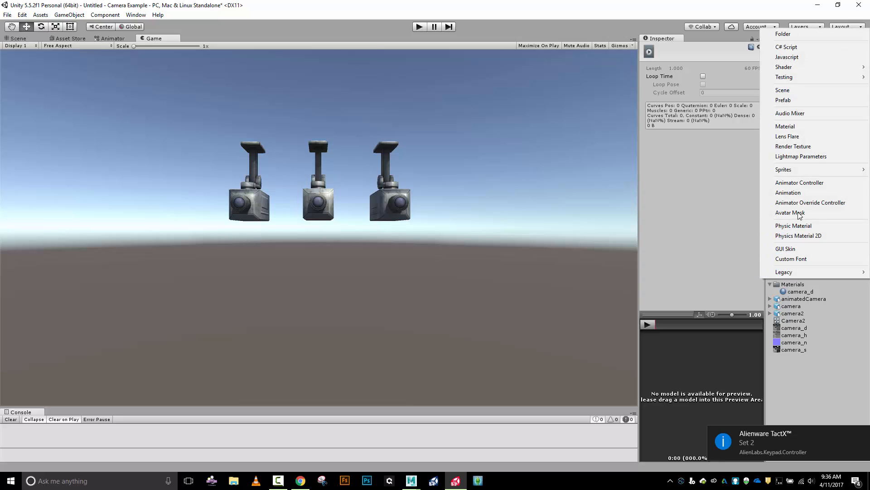
pyautogui.click(800, 182)
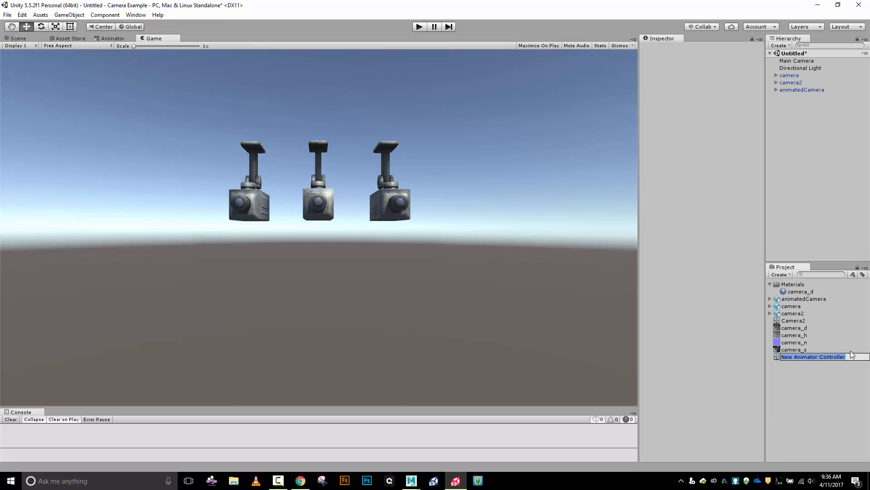
pyautogui.write('Cieling')
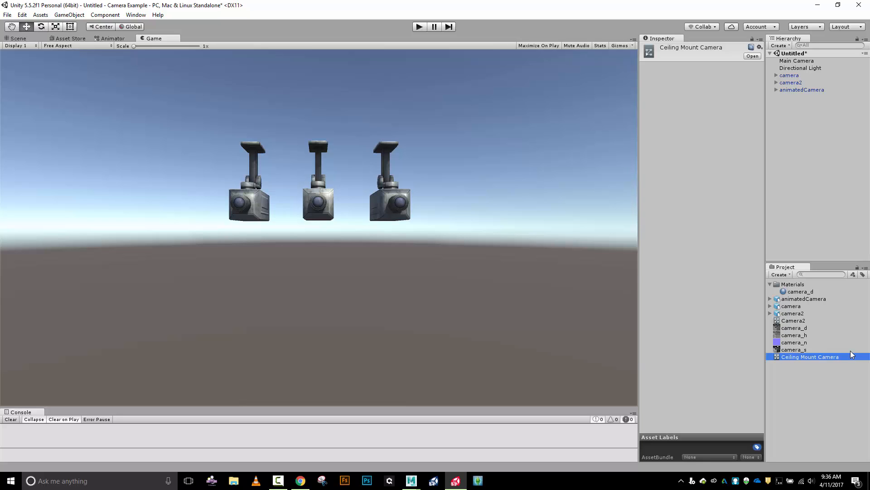
pyautogui.moveTo(674, 251)
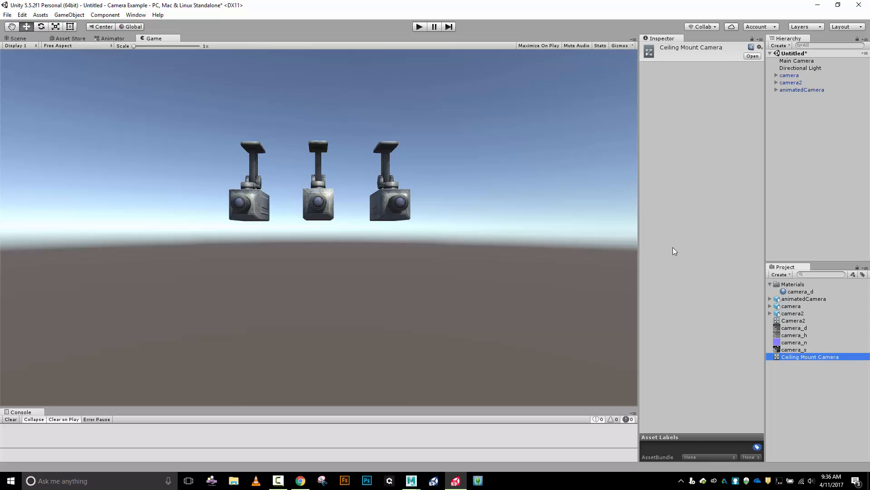
# Step: Add the Ceiling Camera Sweep (default) and Pose clips as states in the controller graph
pyautogui.click(114, 38)
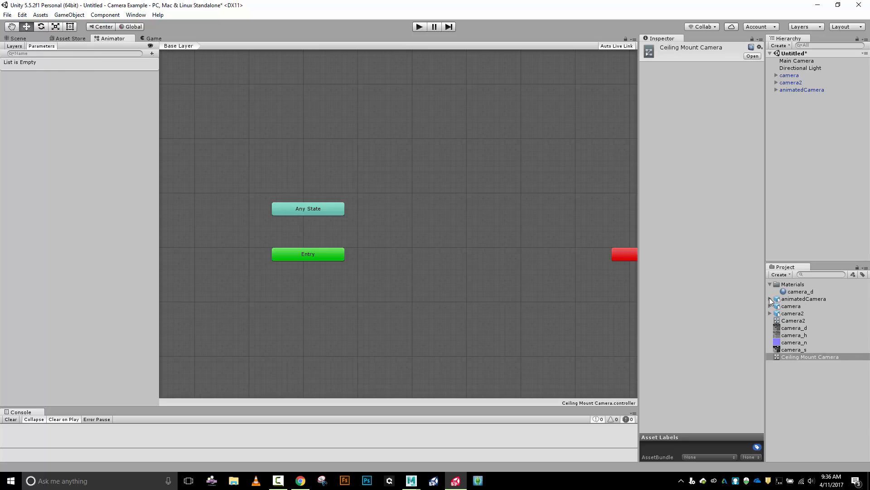
pyautogui.click(771, 298)
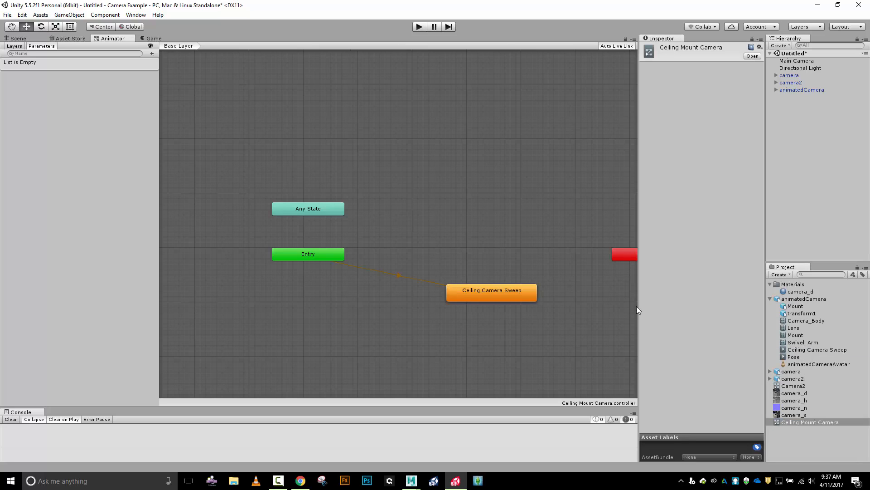
pyautogui.moveTo(487, 195)
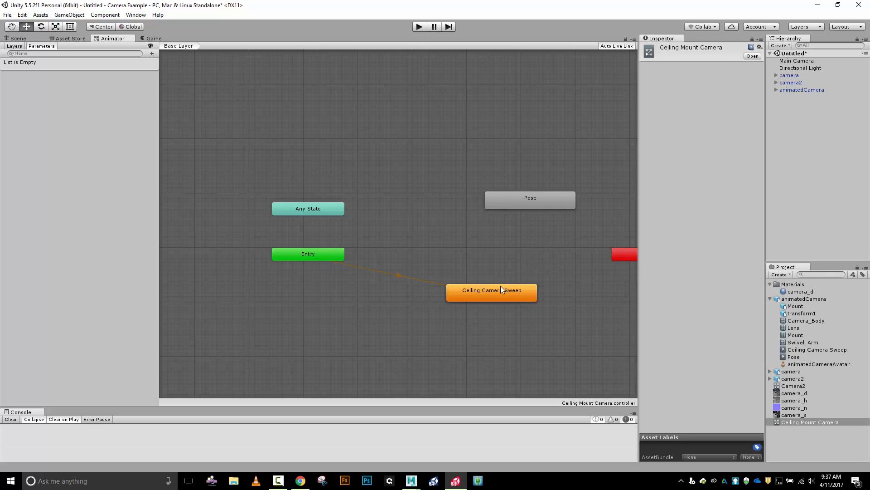
pyautogui.moveTo(514, 261)
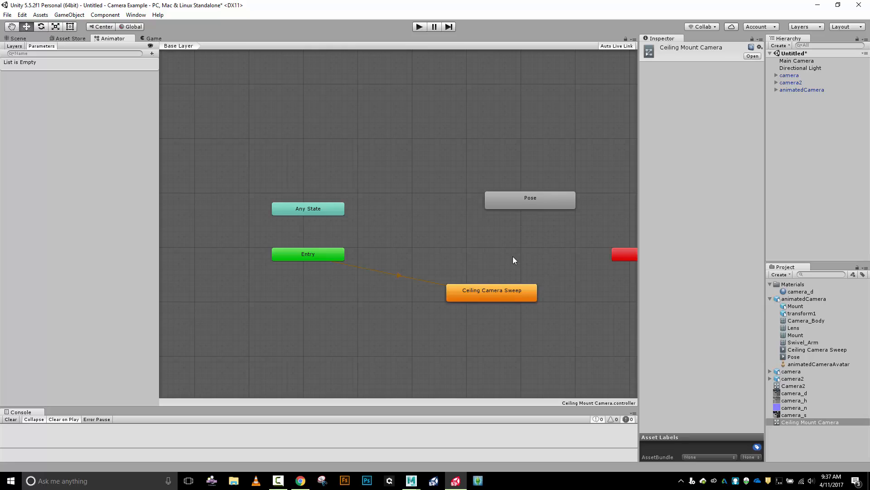
pyautogui.moveTo(705, 211)
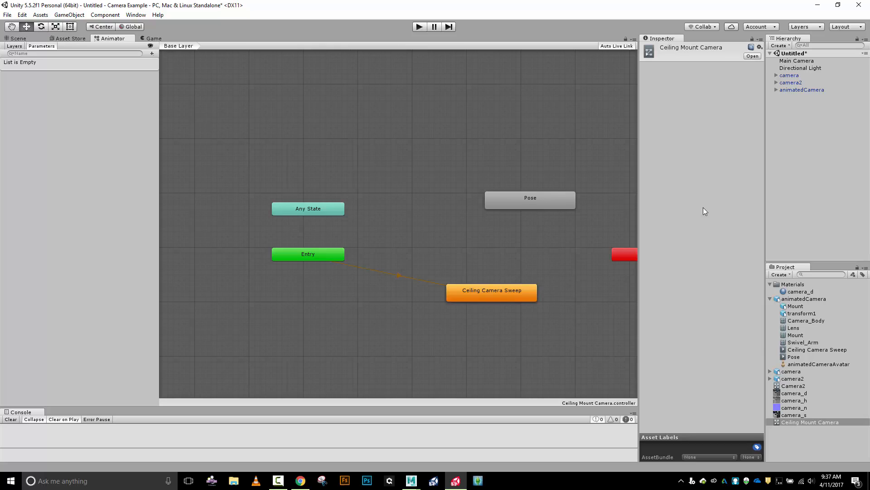
pyautogui.click(802, 90)
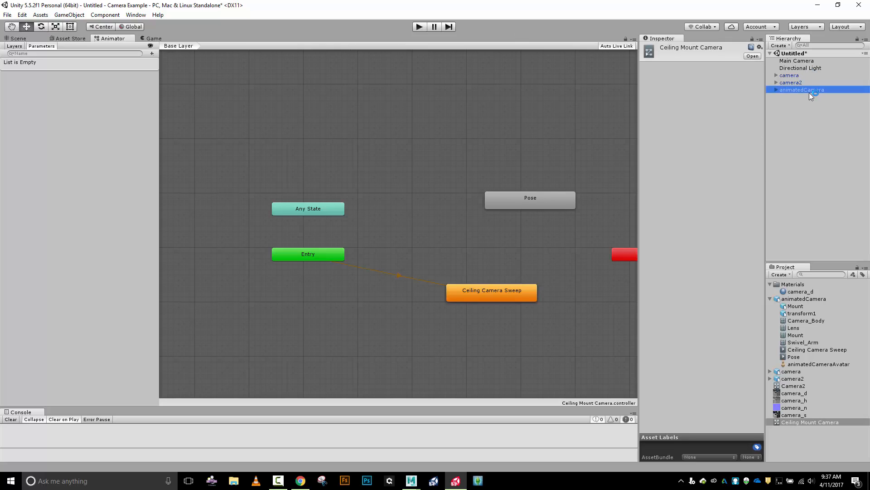
# Step: Assign the Ceiling Mount Camera controller to animatedCamera's Animator and play the scene
pyautogui.click(802, 89)
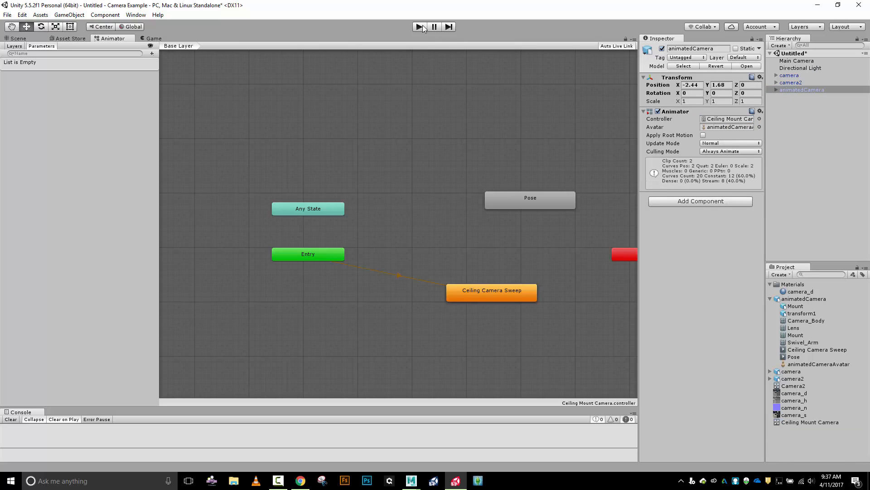
pyautogui.click(418, 27)
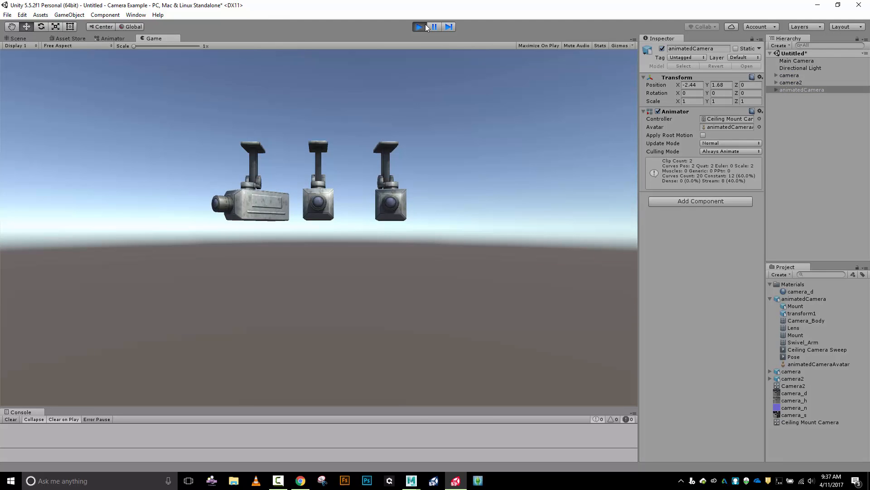